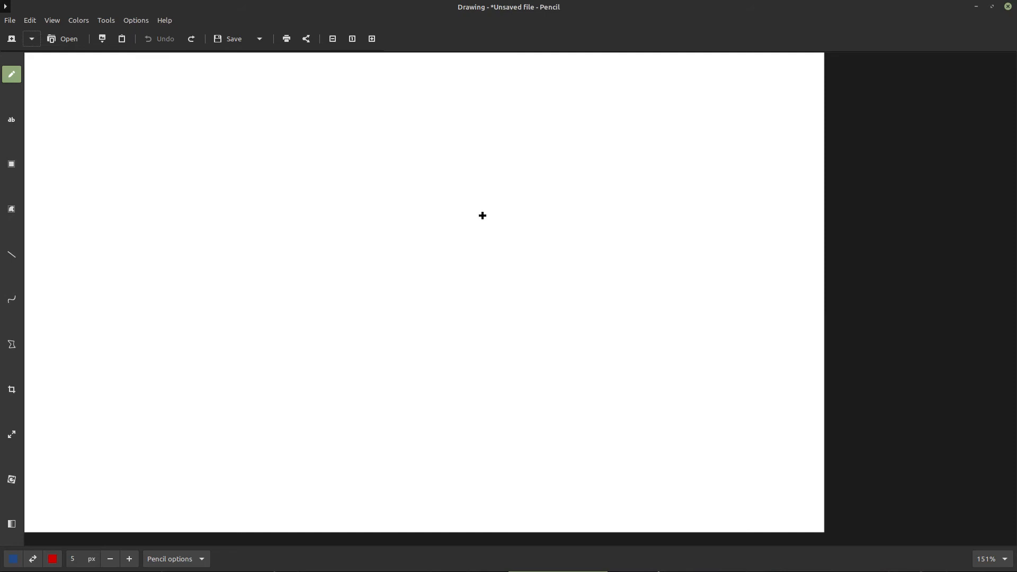
mouse_move(435, 161)
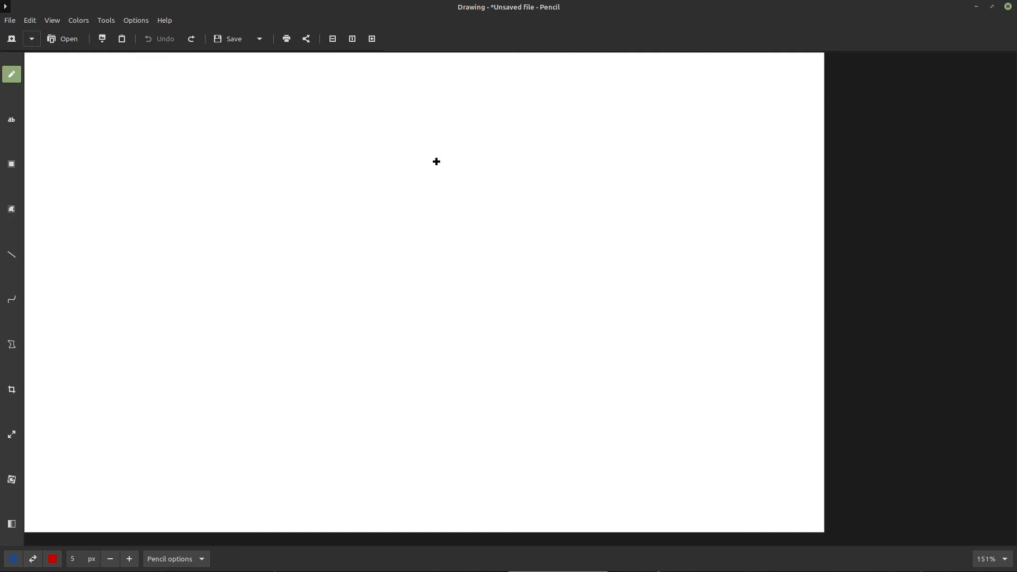
mouse_move(249, 130)
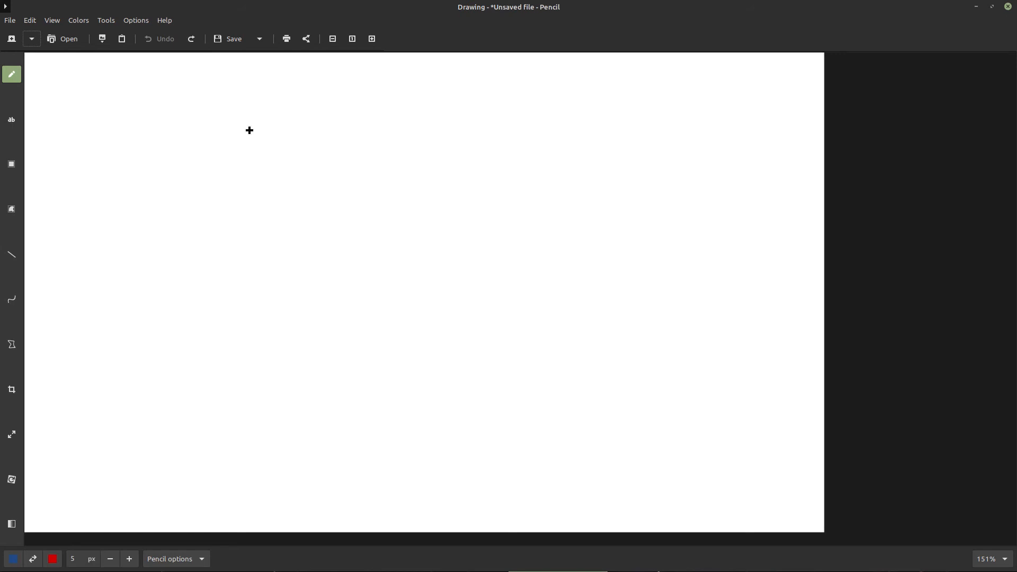
mouse_move(517, 171)
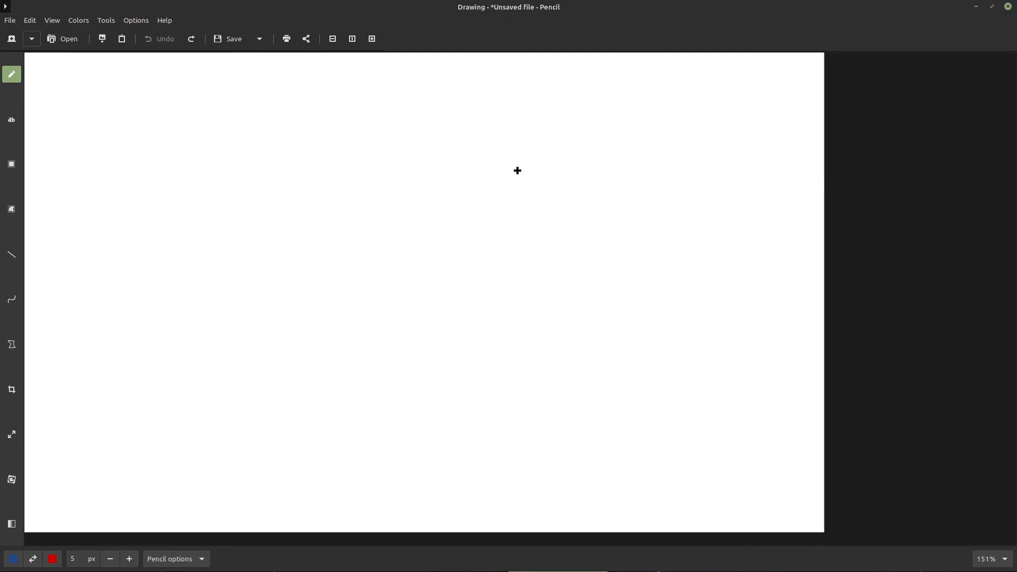
mouse_move(618, 183)
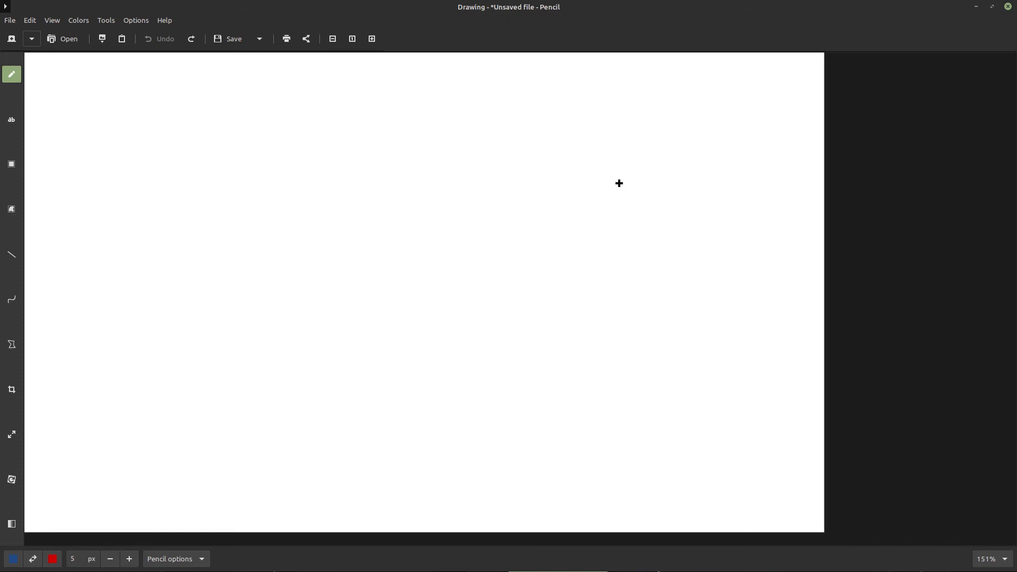
mouse_move(445, 128)
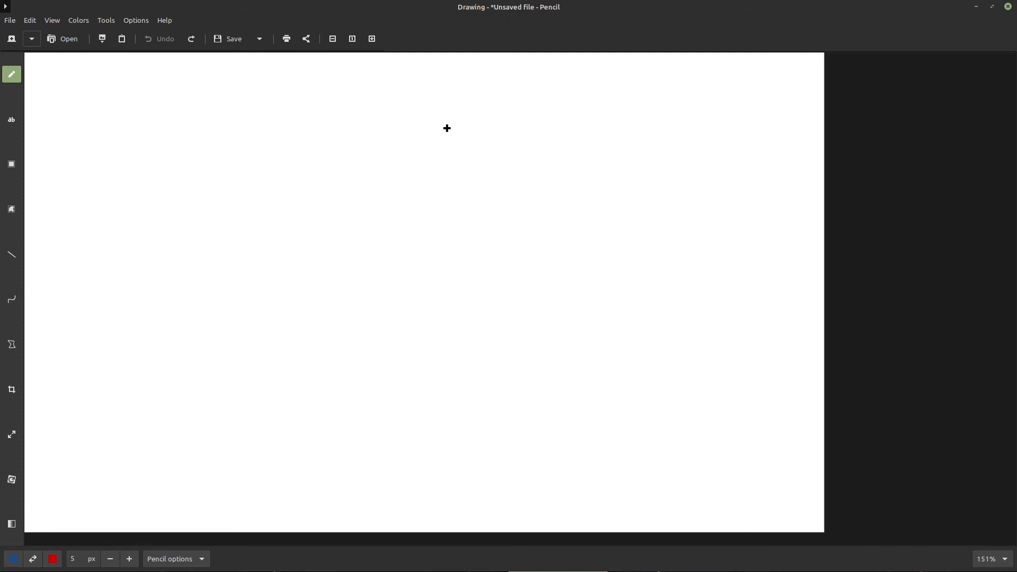
mouse_move(477, 96)
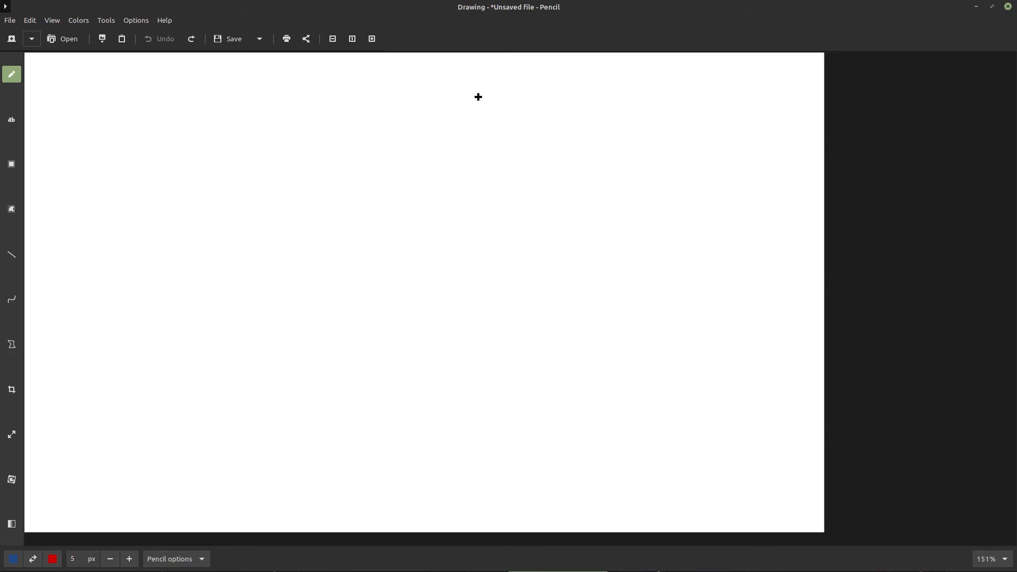
mouse_move(106, 78)
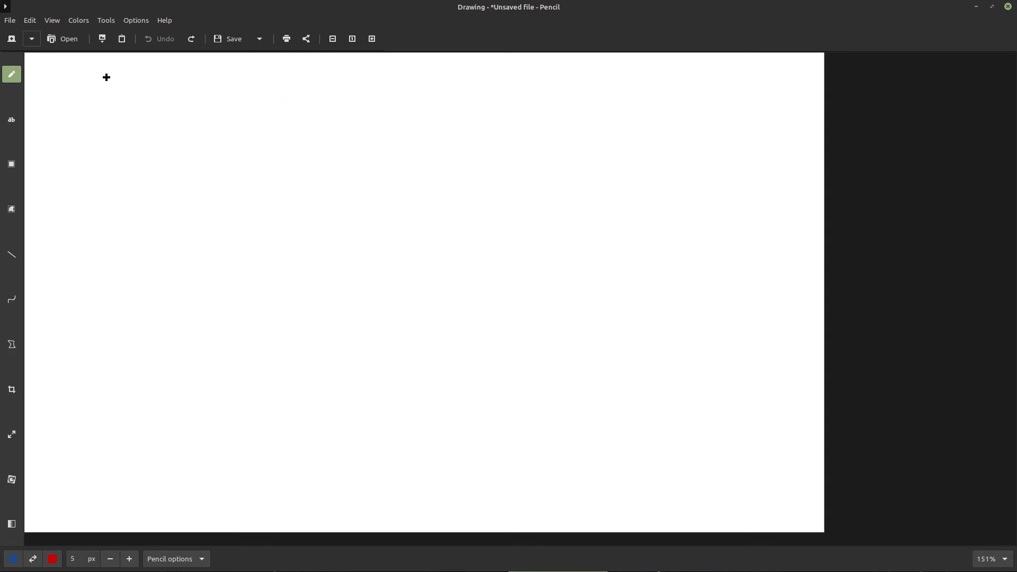
Scribble a handwritten note near the top-left, then place a typed game.run label there instead.
left_click_drag(106, 78, 149, 105)
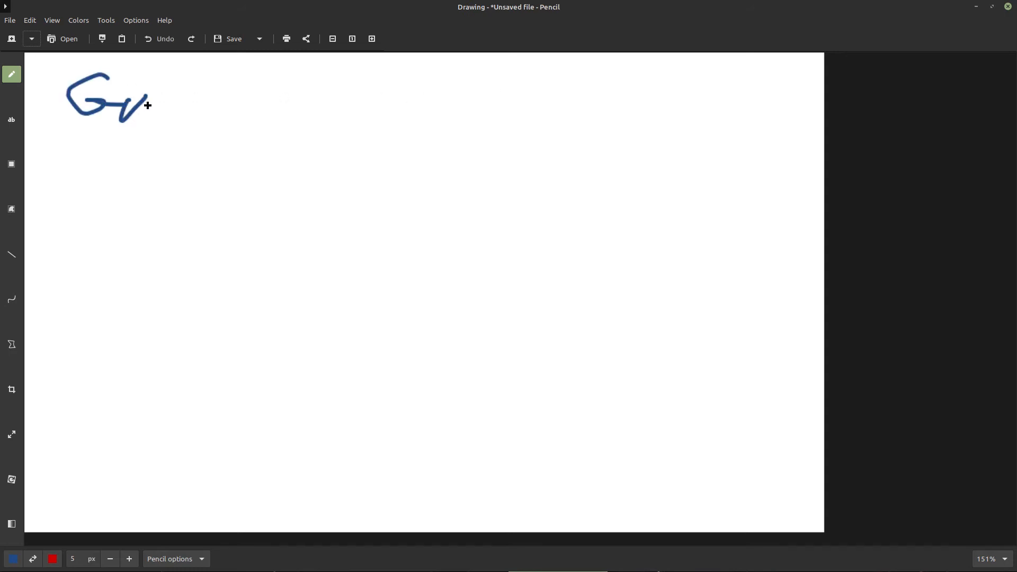
left_click_drag(129, 107, 188, 107)
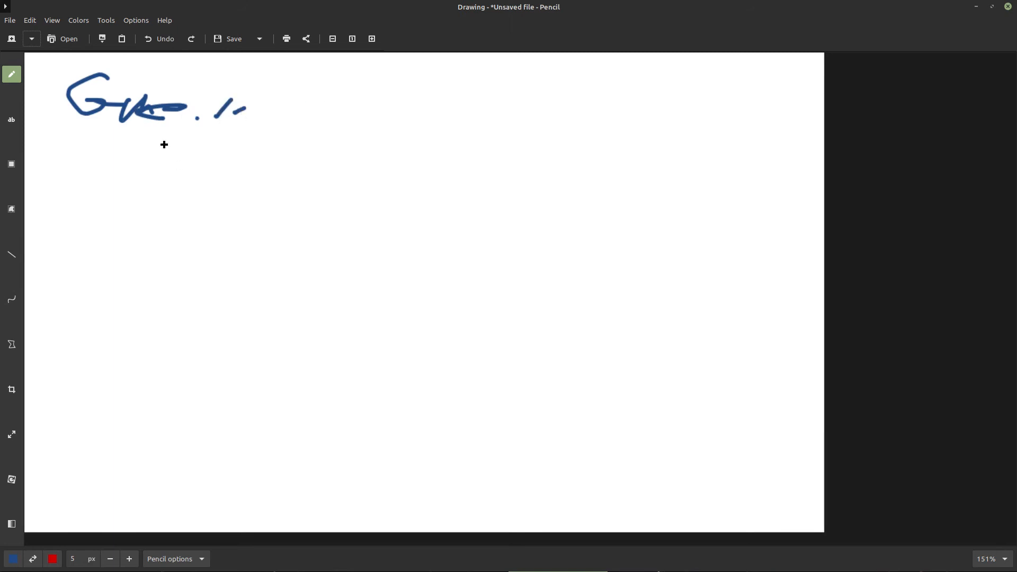
left_click(10, 120)
type("game")
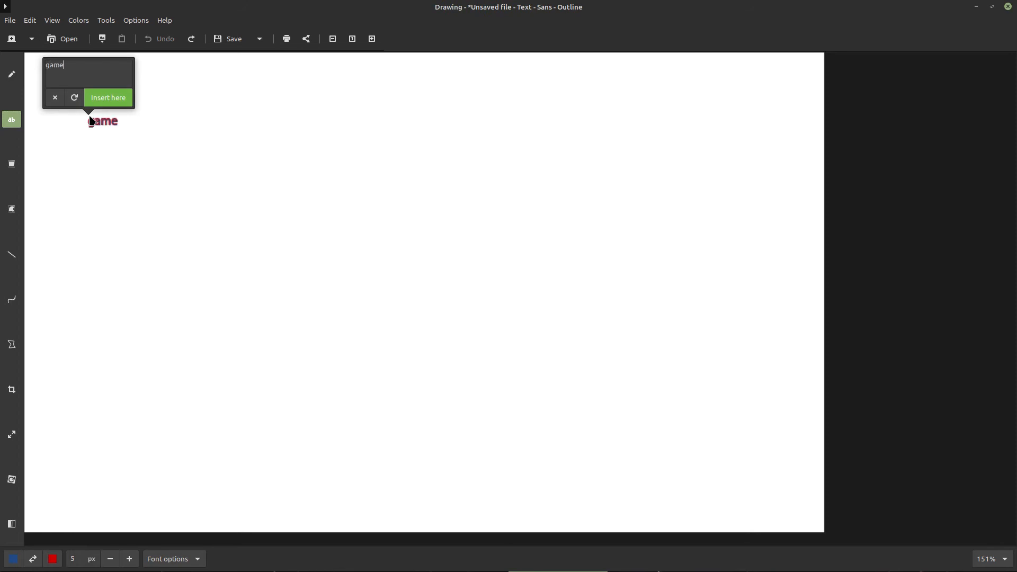
type(".run")
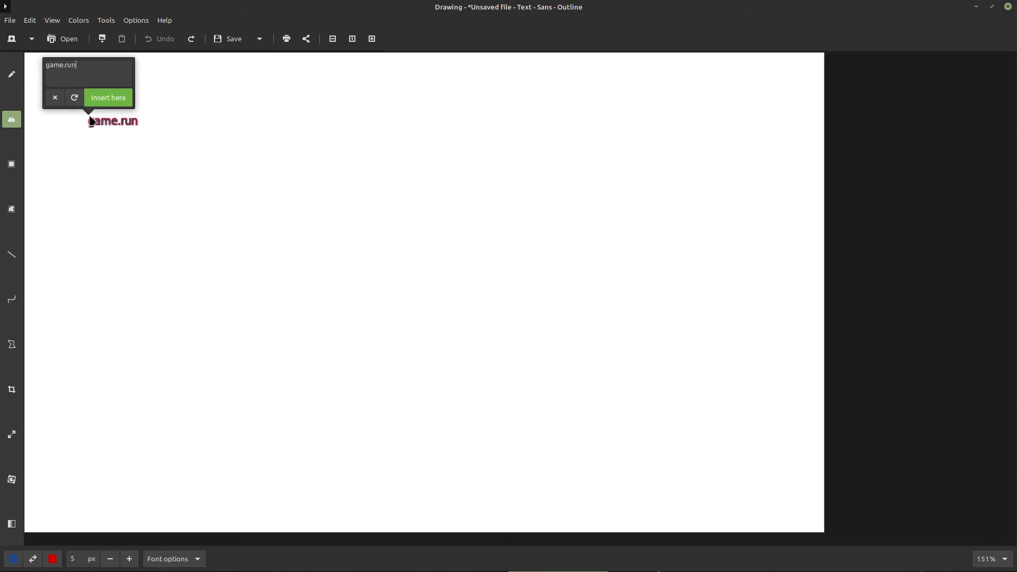
left_click(108, 97)
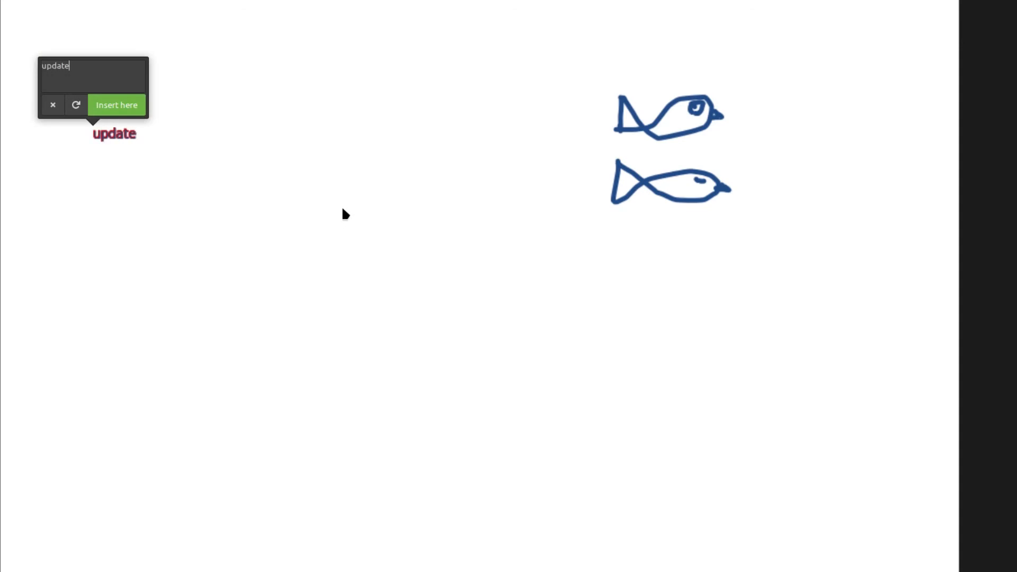
Place numbered step text (1., 2. Draw) at the upper left beside the fish sketches.
type("1.")
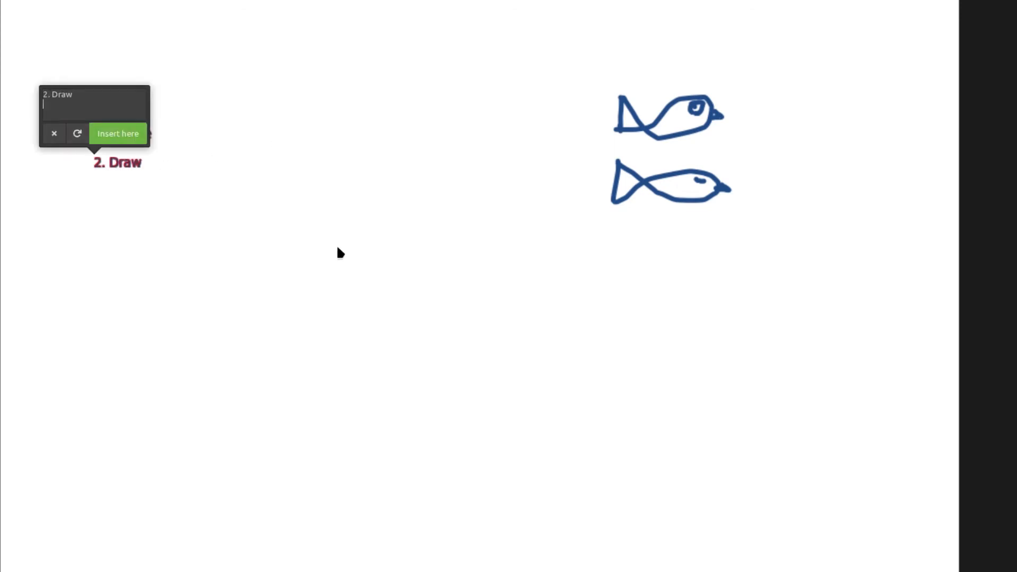
left_click(118, 134)
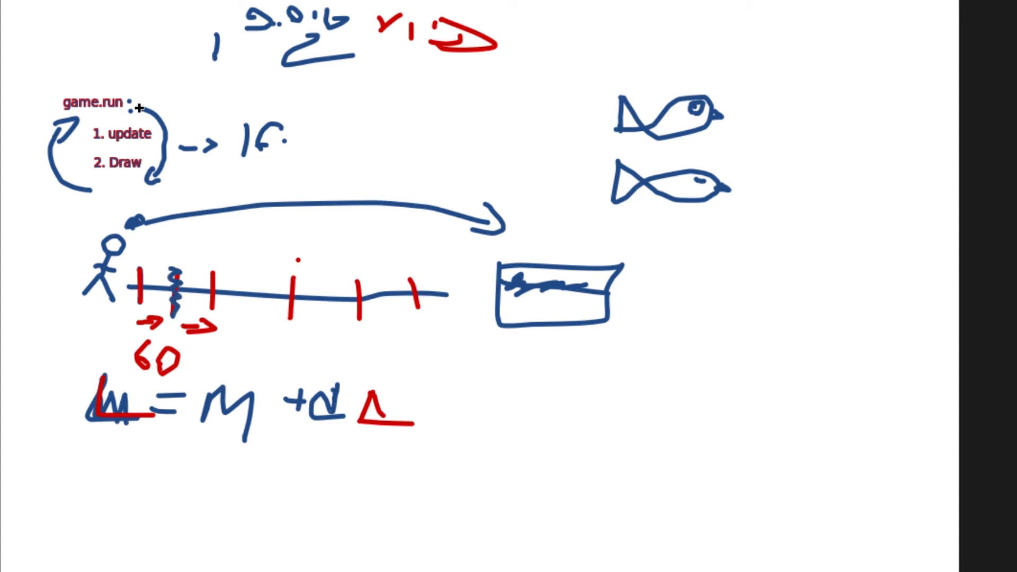
mouse_move(180, 97)
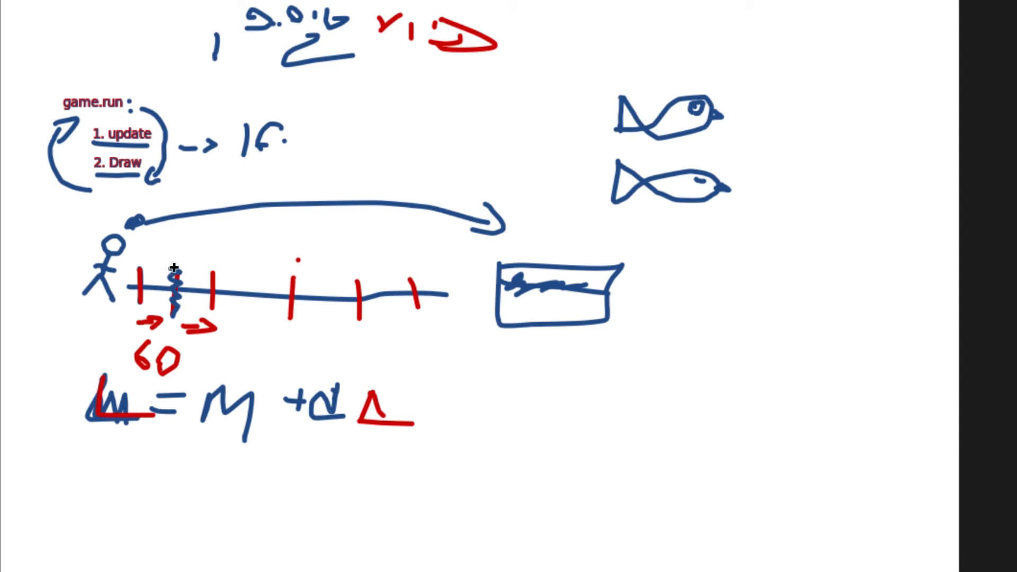
mouse_move(146, 257)
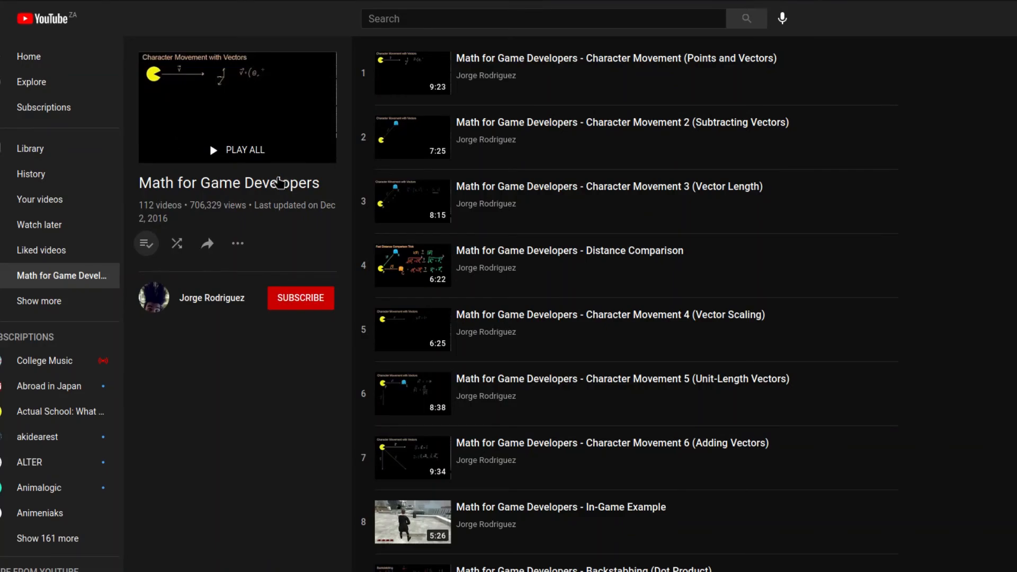
mouse_move(296, 200)
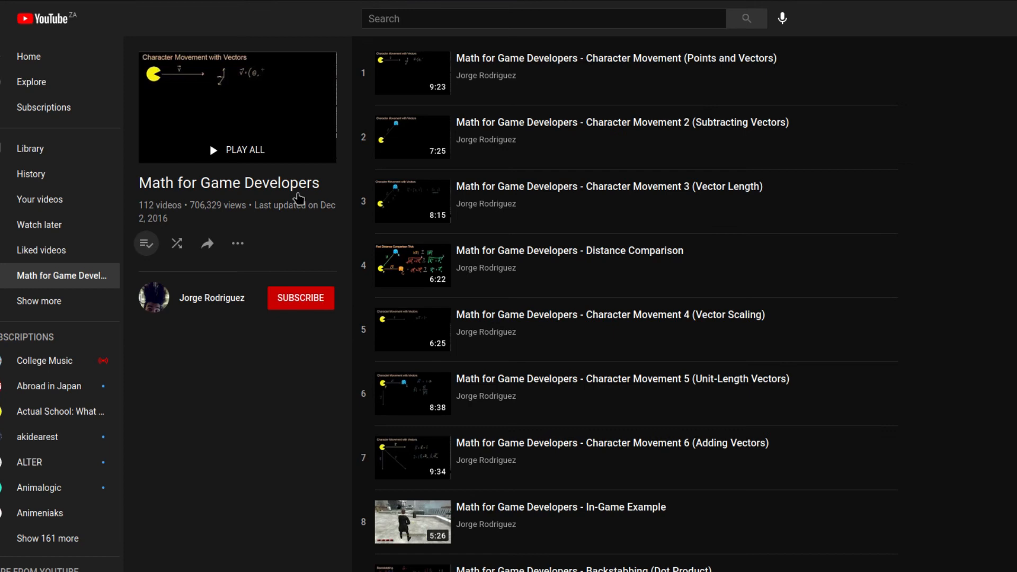
mouse_move(741, 217)
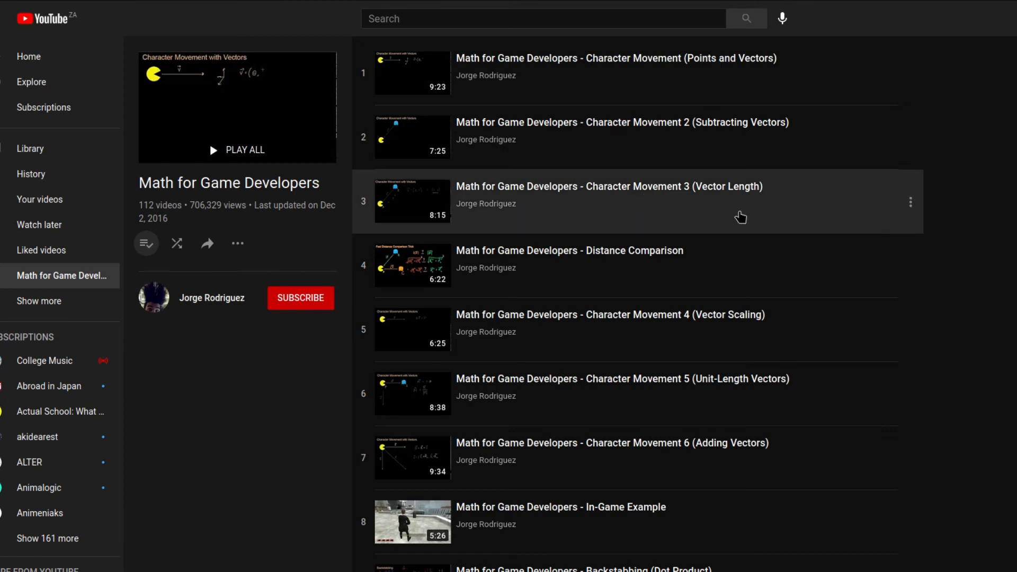
mouse_move(1011, 244)
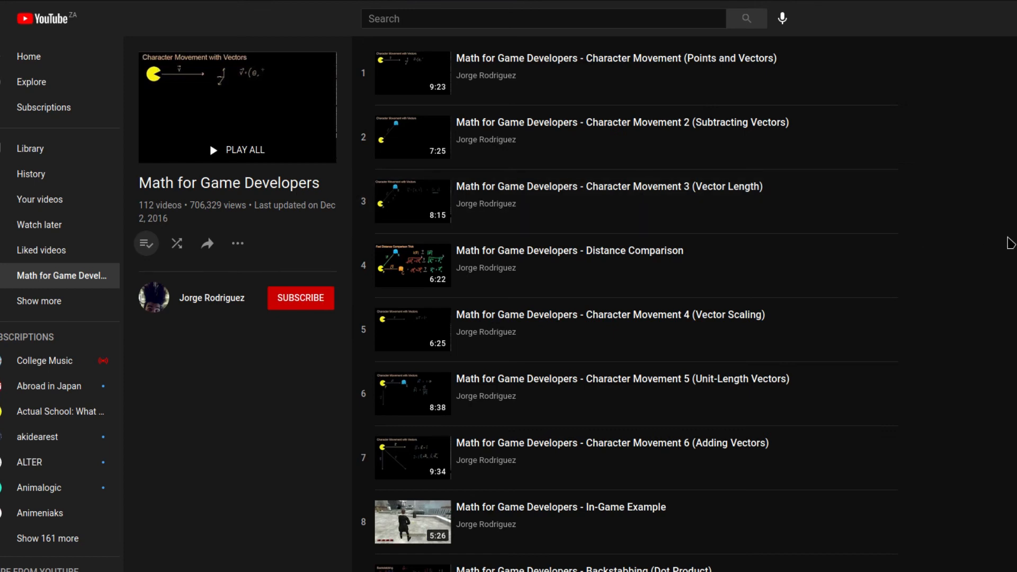
Scroll the Math for Game Developers playlist down to Jumping and Gravity and back up.
scroll("down", 3)
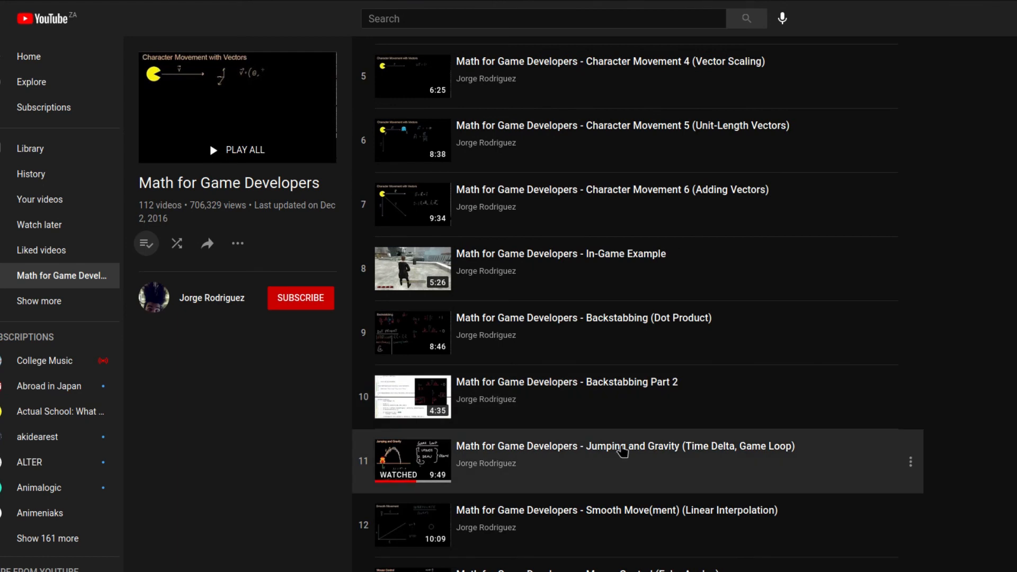
mouse_move(672, 452)
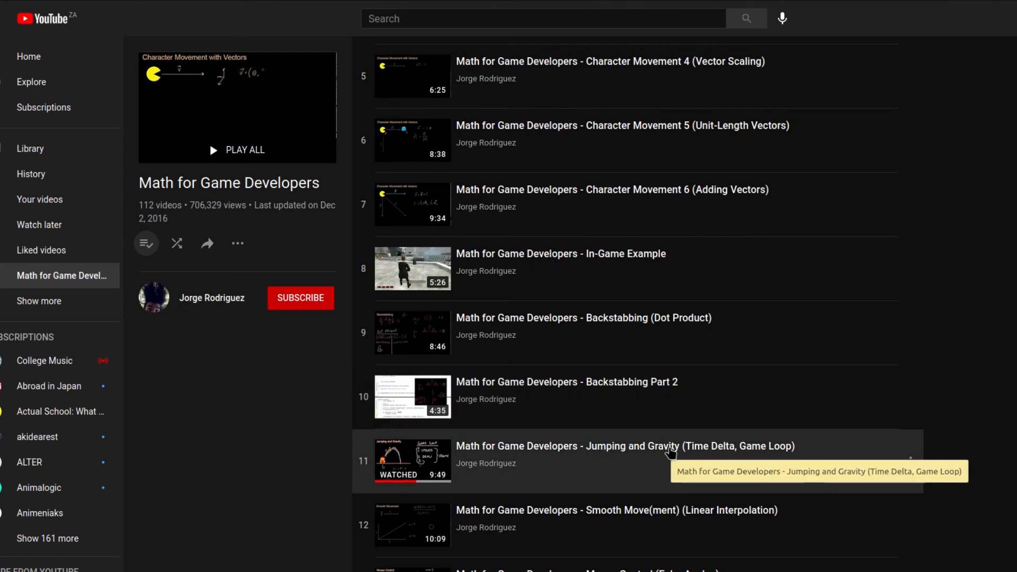
scroll("up", 3)
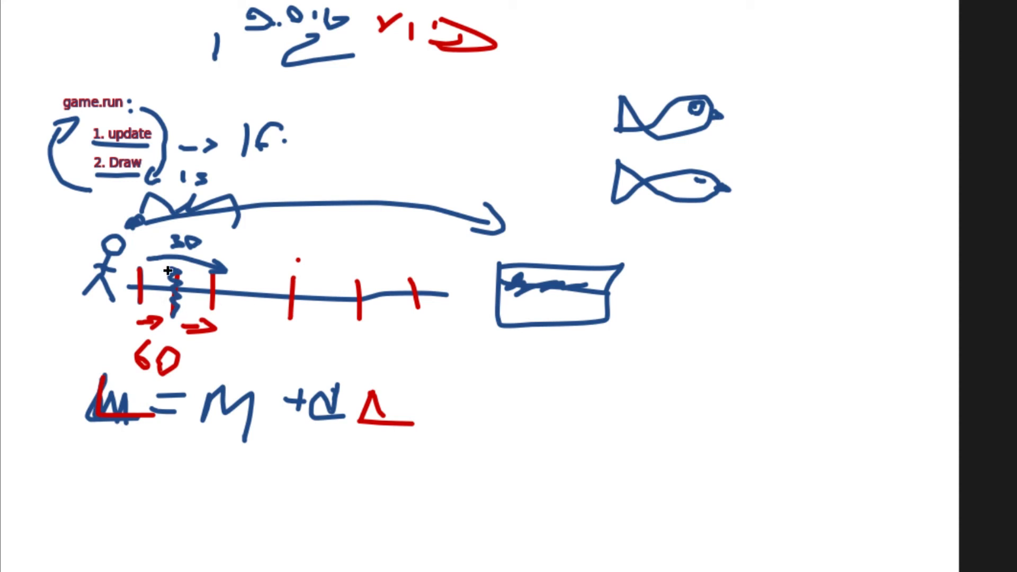
mouse_move(366, 201)
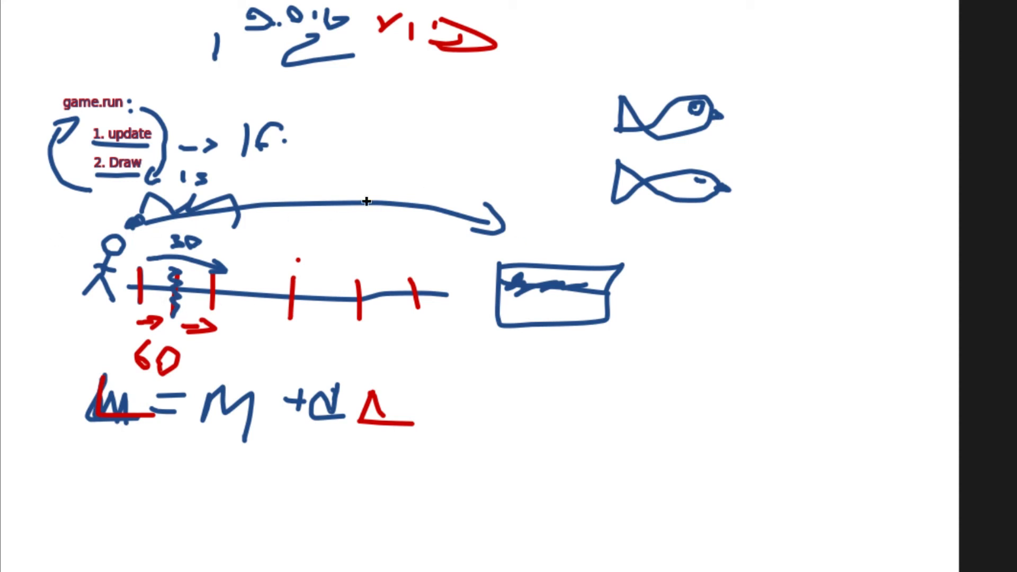
mouse_move(608, 332)
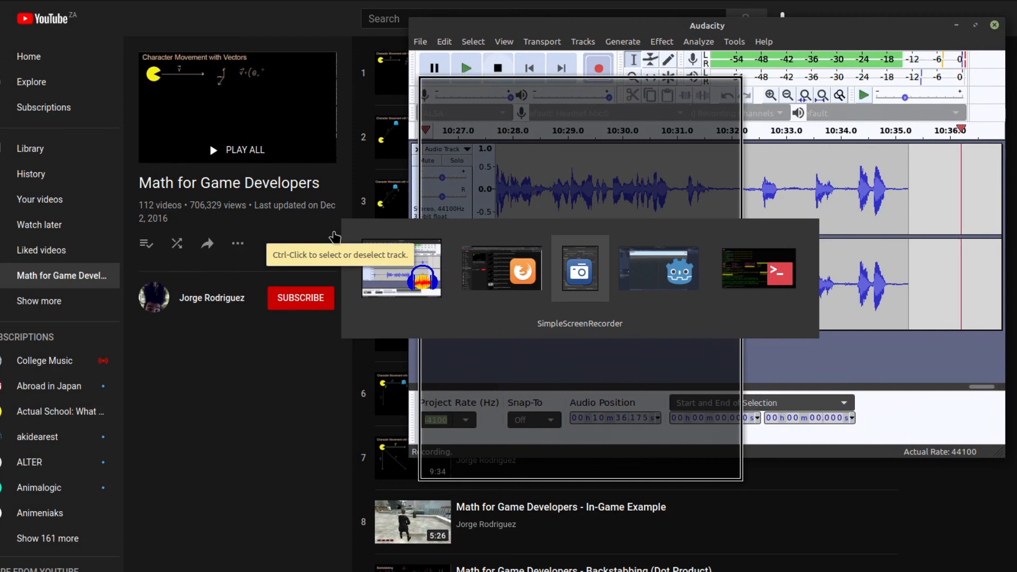
Bring the Godot editor window with the empty youtube project to the front.
left_click(657, 268)
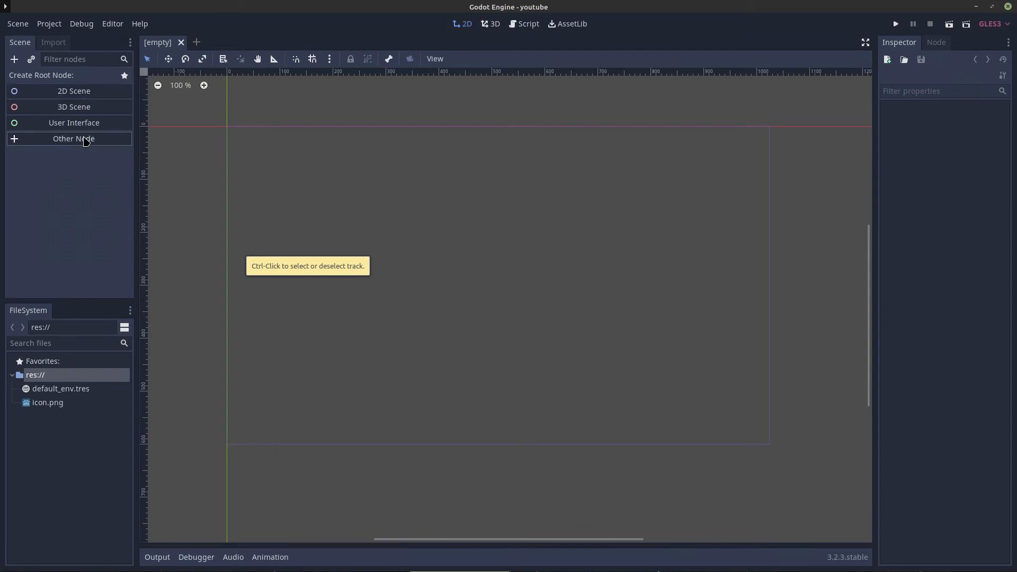
Create a Label node as the scene's root via the Other Node search.
left_click(73, 138)
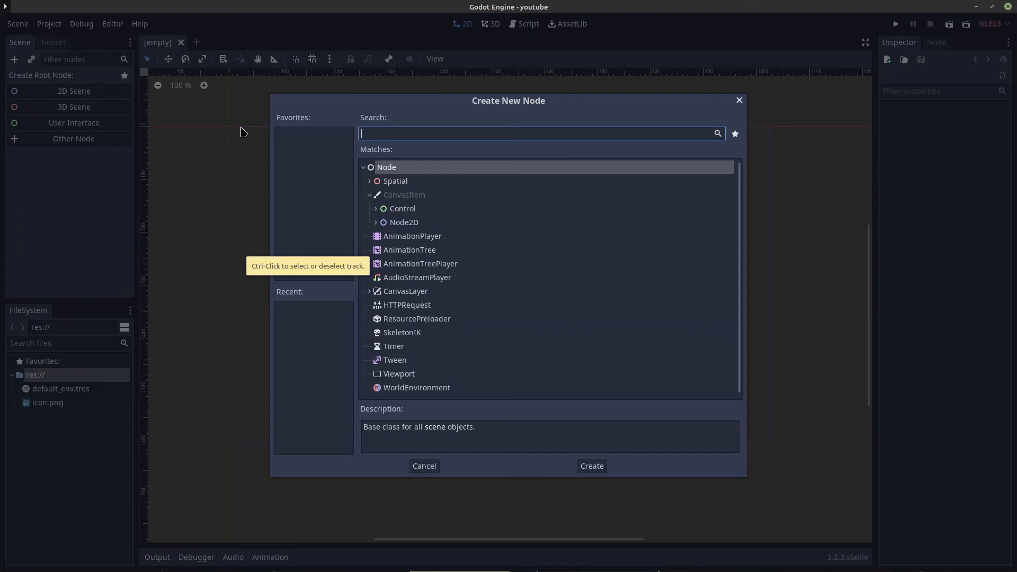
type("labl")
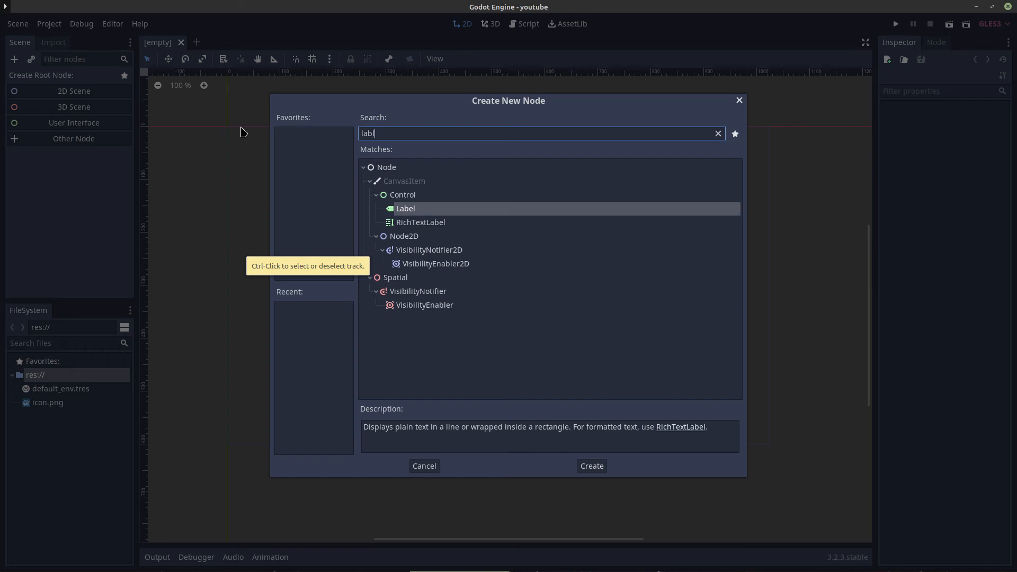
left_click(590, 466)
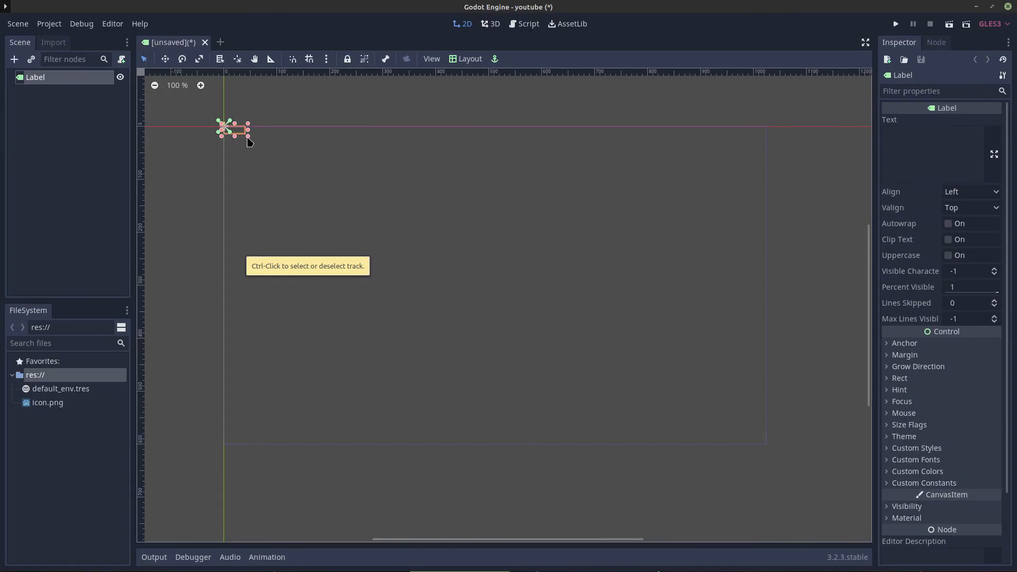
Attach a new default Label.gd GDScript to the Label node.
right_click(35, 77)
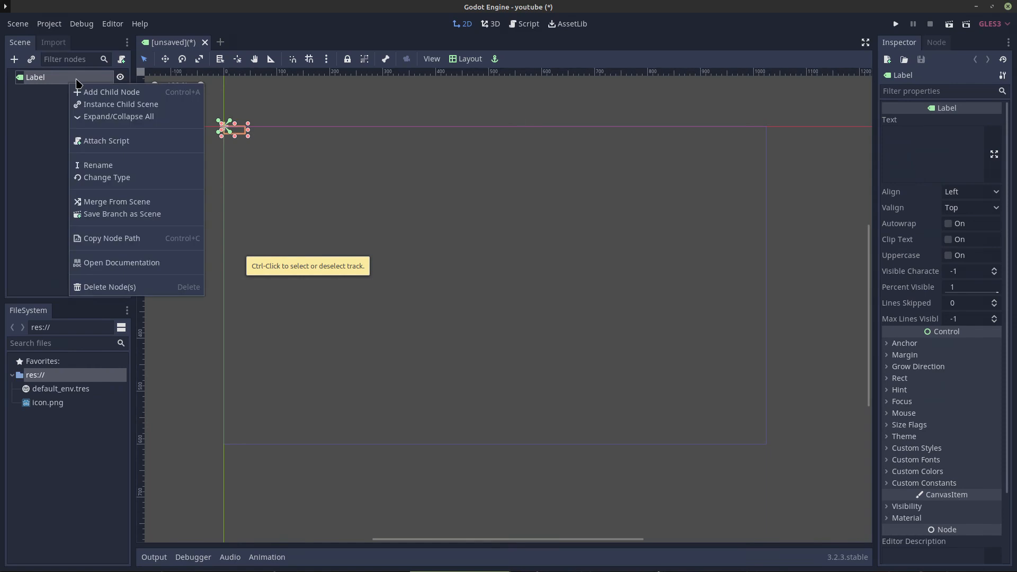
mouse_move(129, 130)
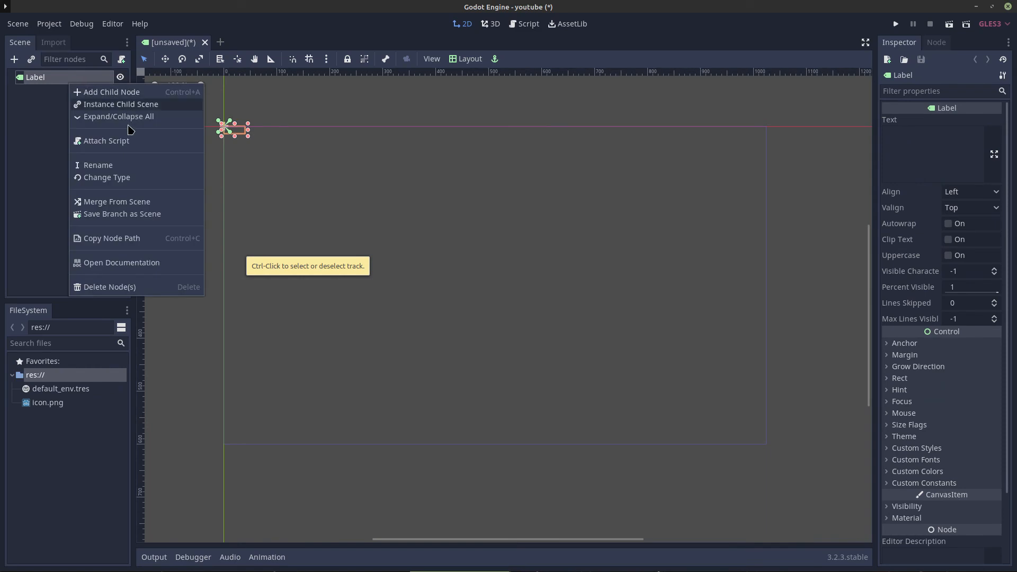
mouse_move(112, 239)
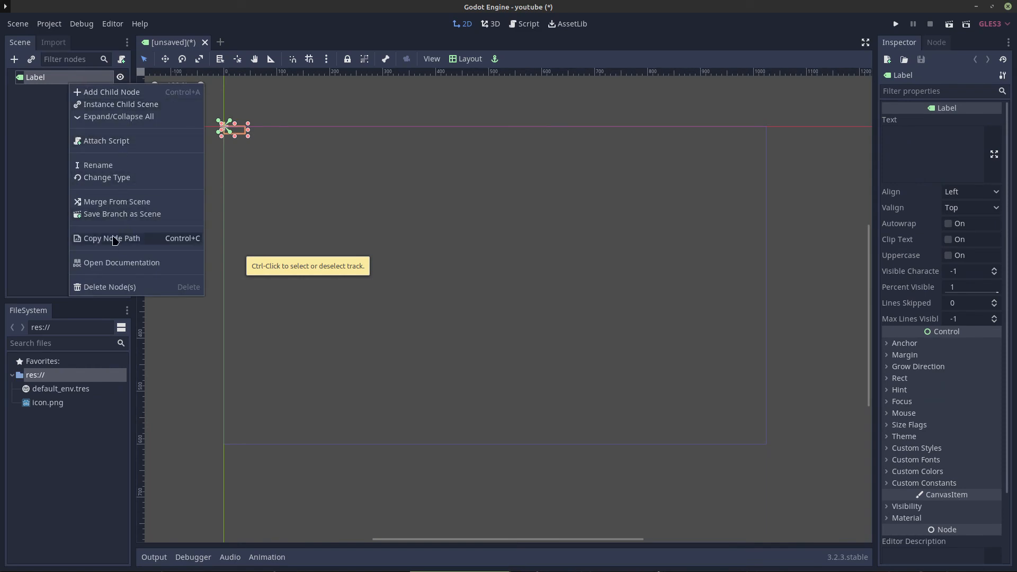
mouse_move(115, 147)
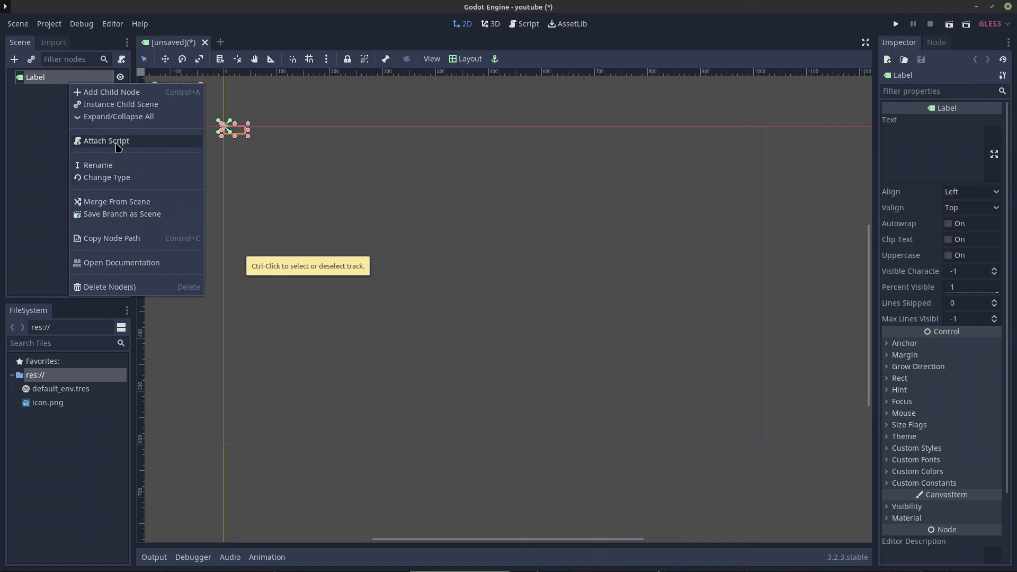
left_click(106, 141)
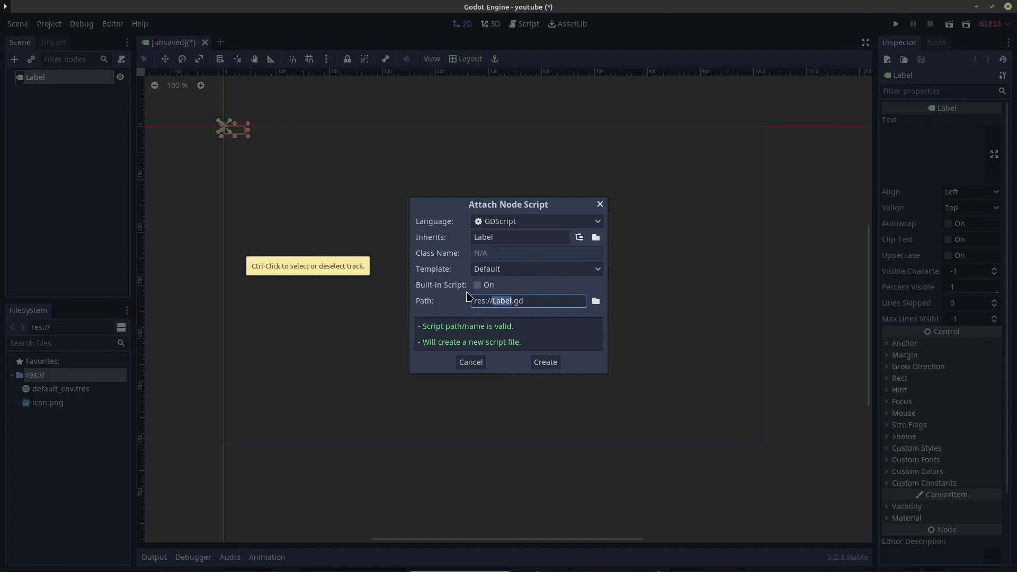
mouse_move(544, 362)
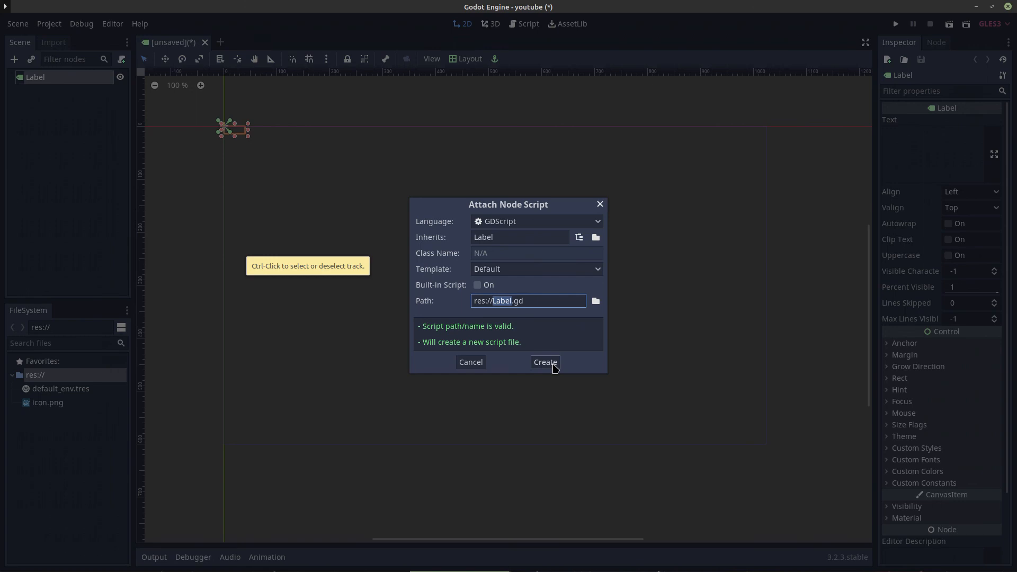
left_click(544, 362)
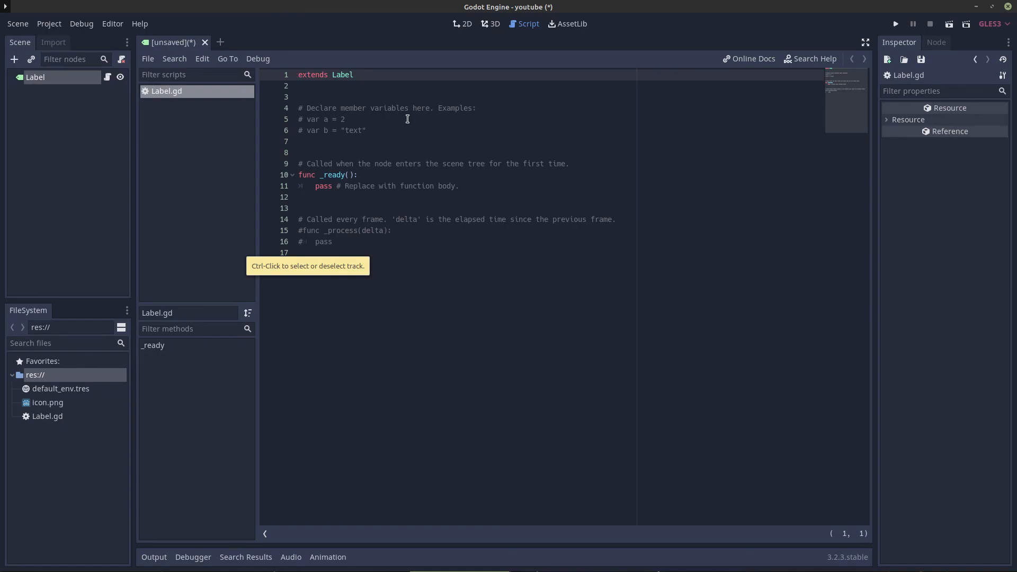
Delete the template comment lines from Label.gd.
left_click(299, 141)
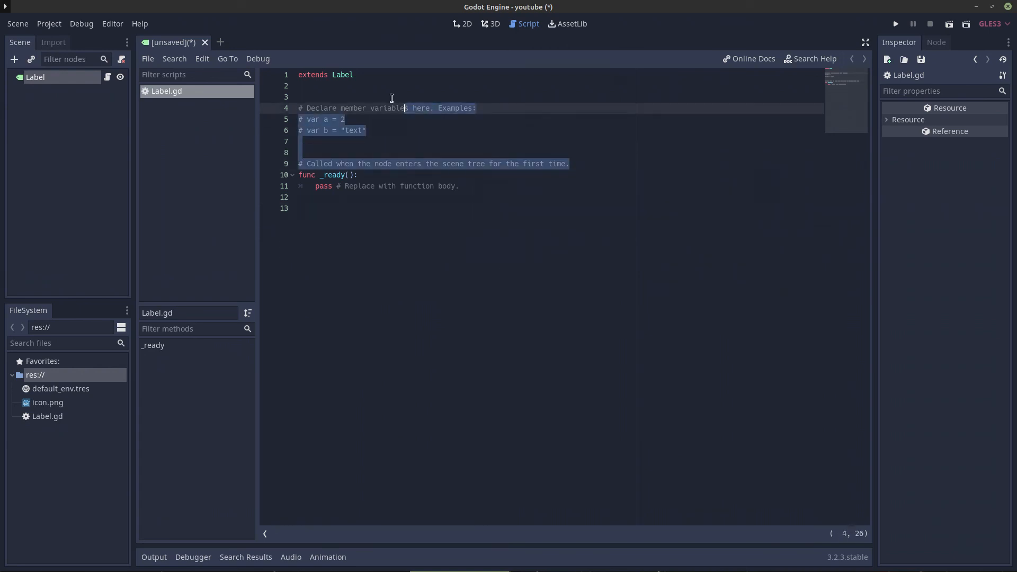
key("Delete")
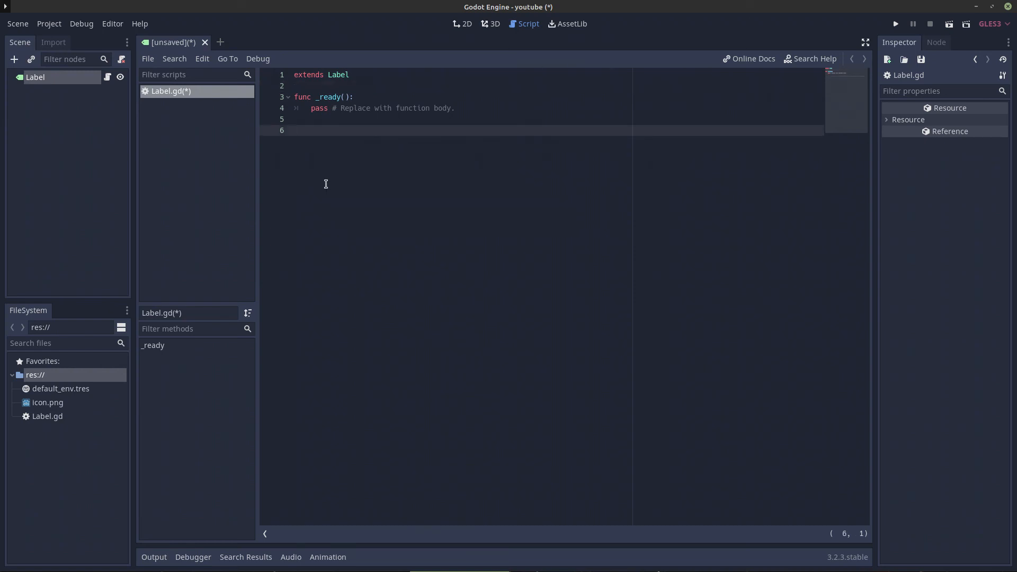
left_click(295, 130)
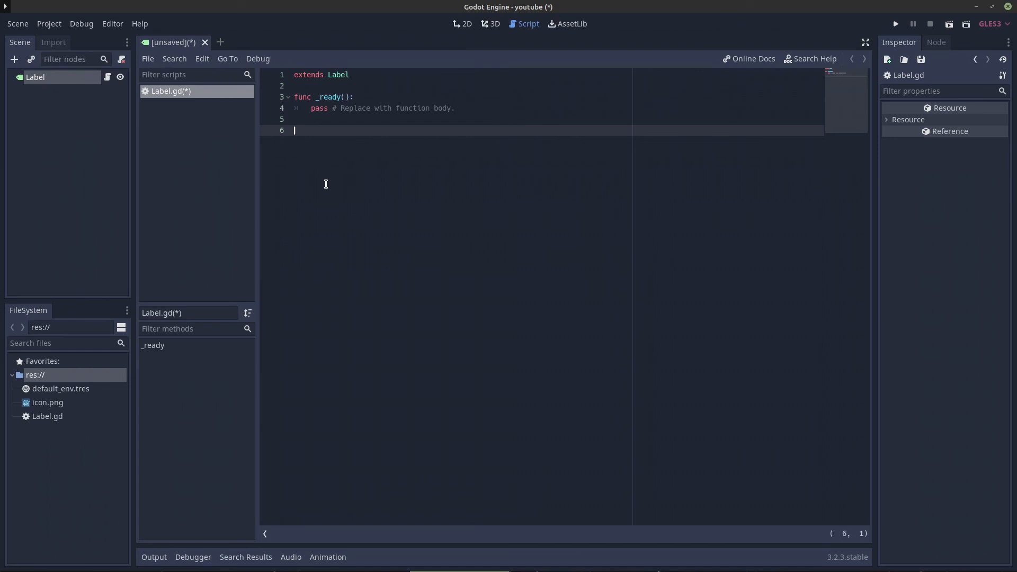
Write func _process(delta): with an indented pass body at the bottom of the script.
type("fe")
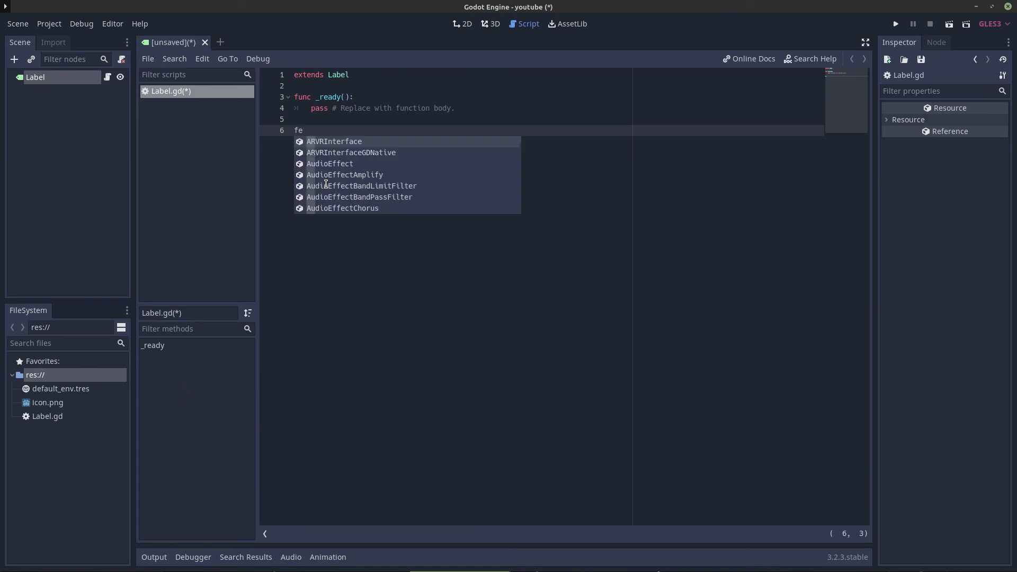
type("unc")
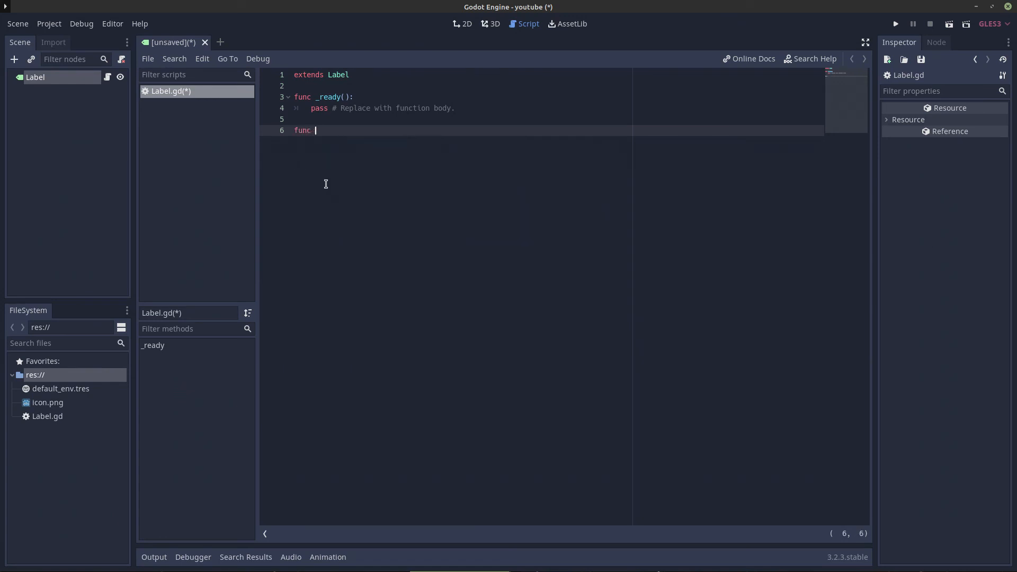
type("_process(delta):")
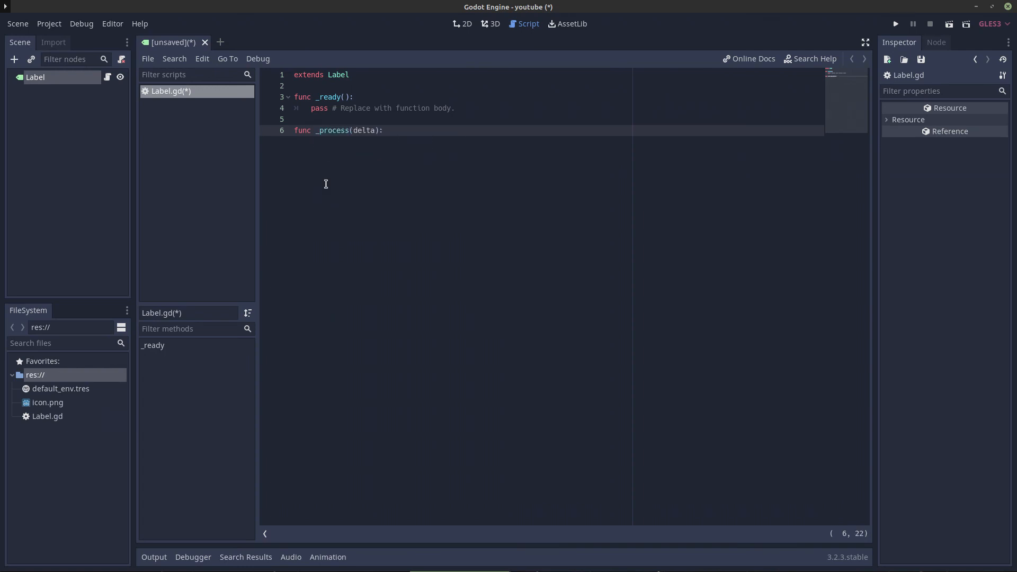
left_click(375, 129)
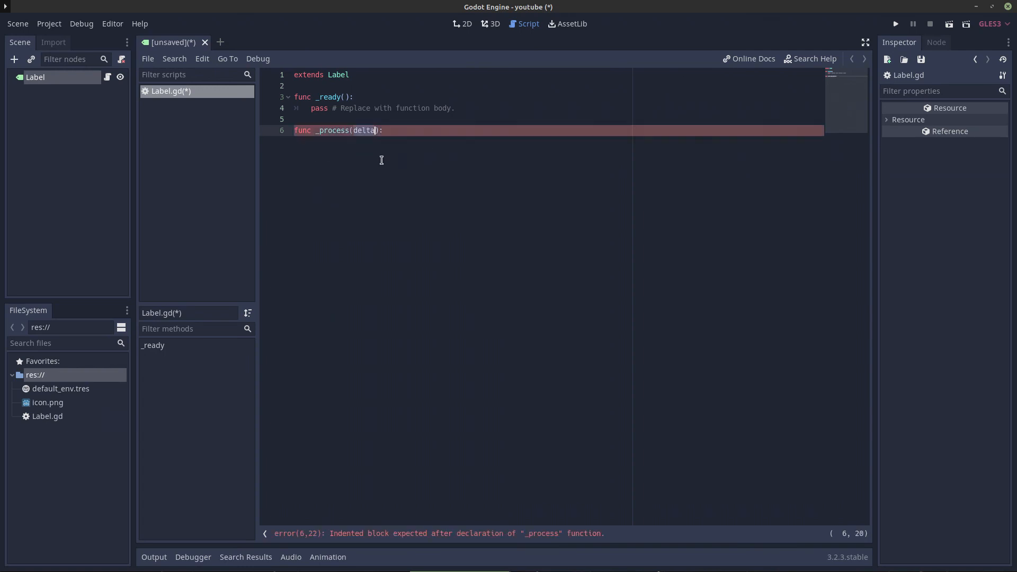
mouse_move(391, 180)
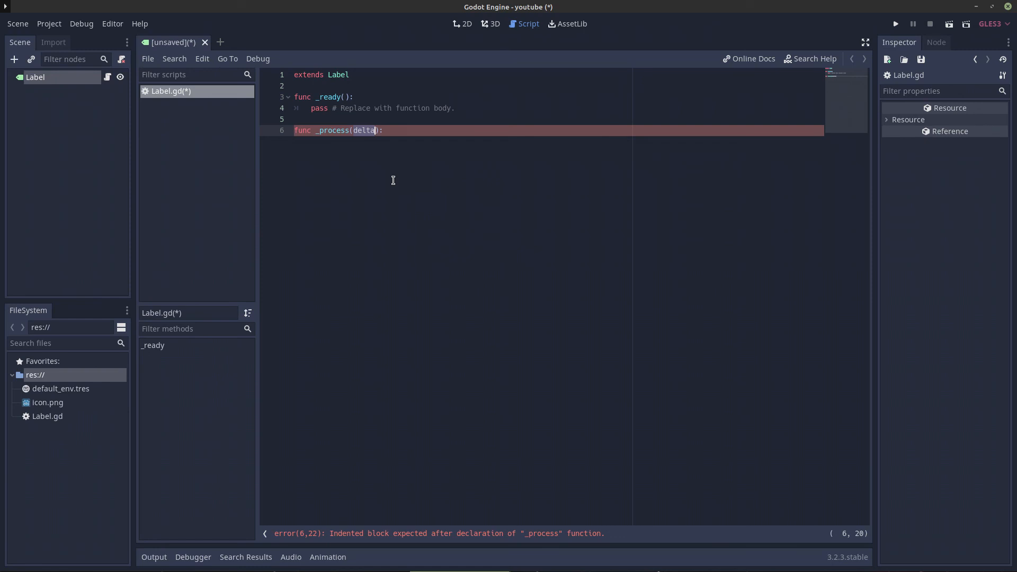
mouse_move(369, 149)
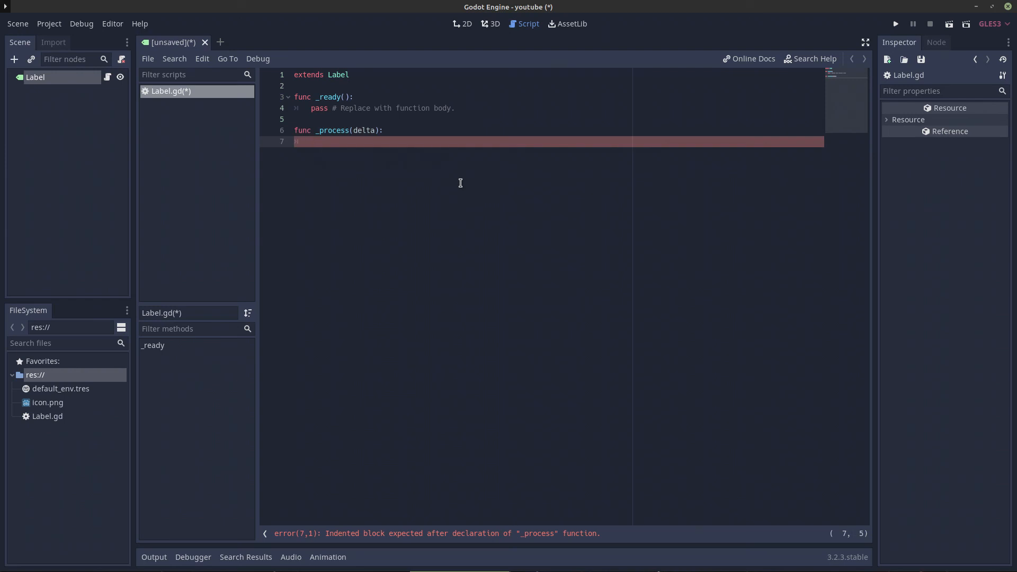
type("pass")
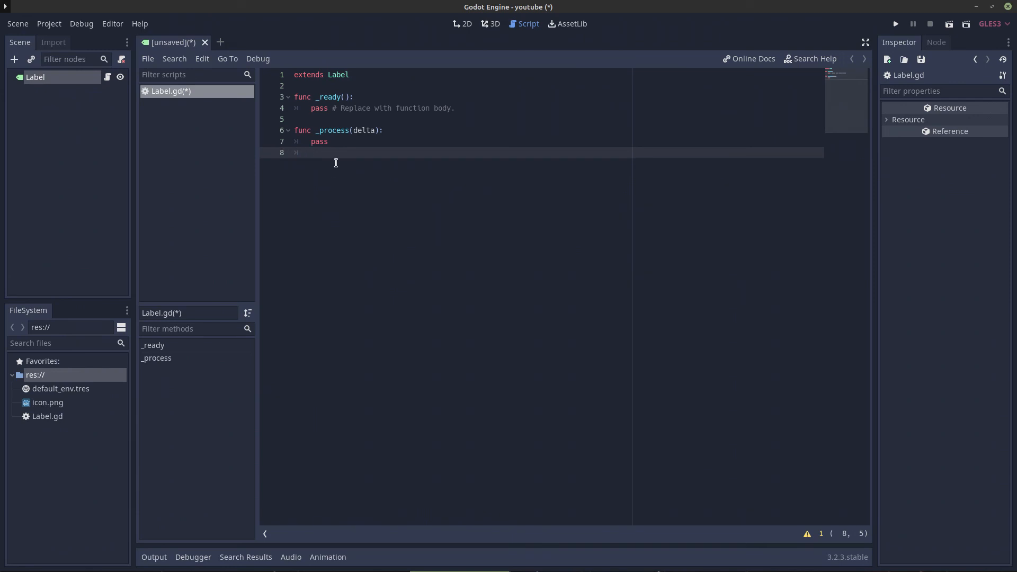
Move the cursor around the _process function, selecting its name and returning to the pass line.
left_click(328, 141)
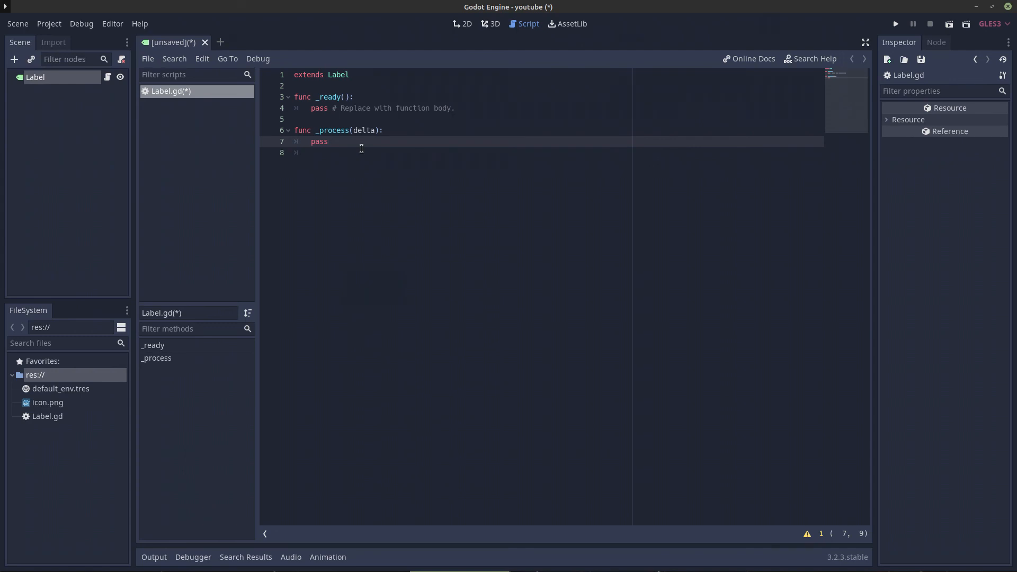
left_click(328, 141)
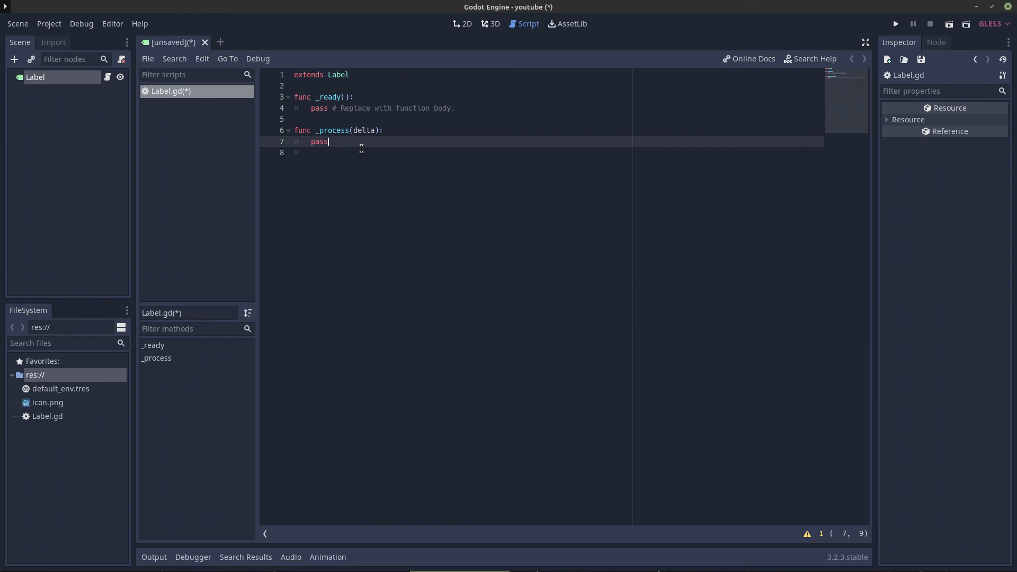
double_click(331, 130)
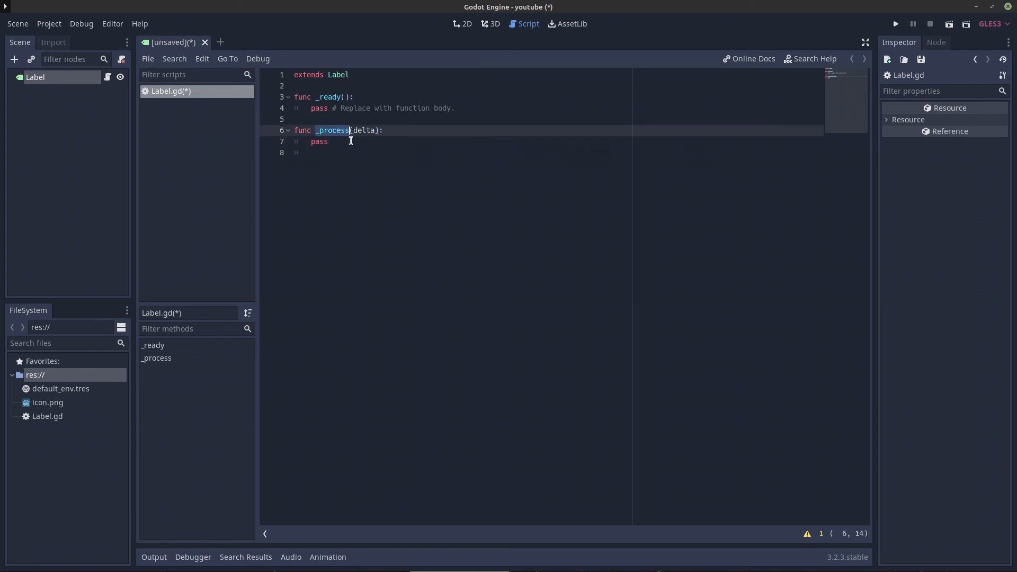
left_click(351, 141)
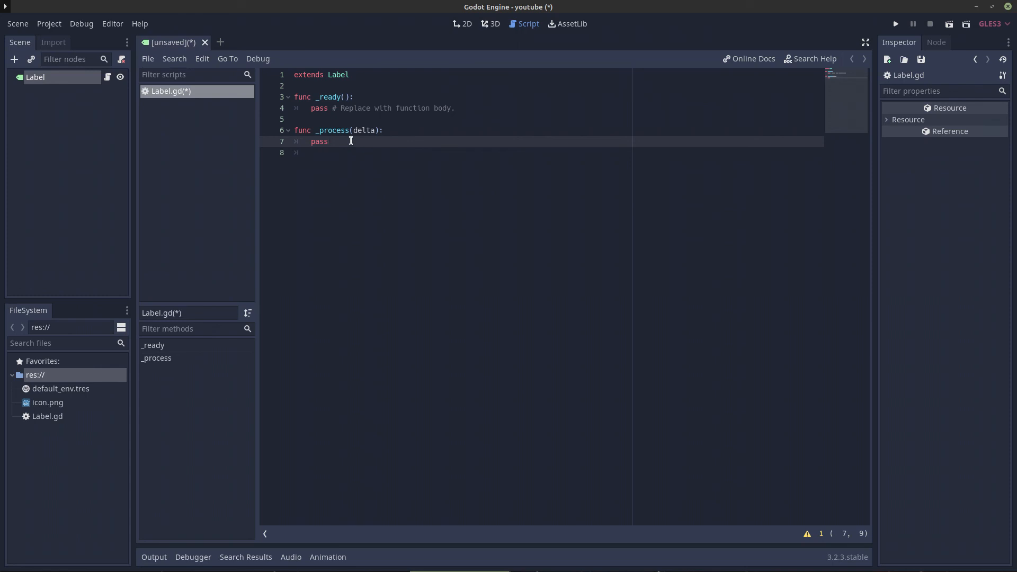
mouse_move(361, 198)
type("var")
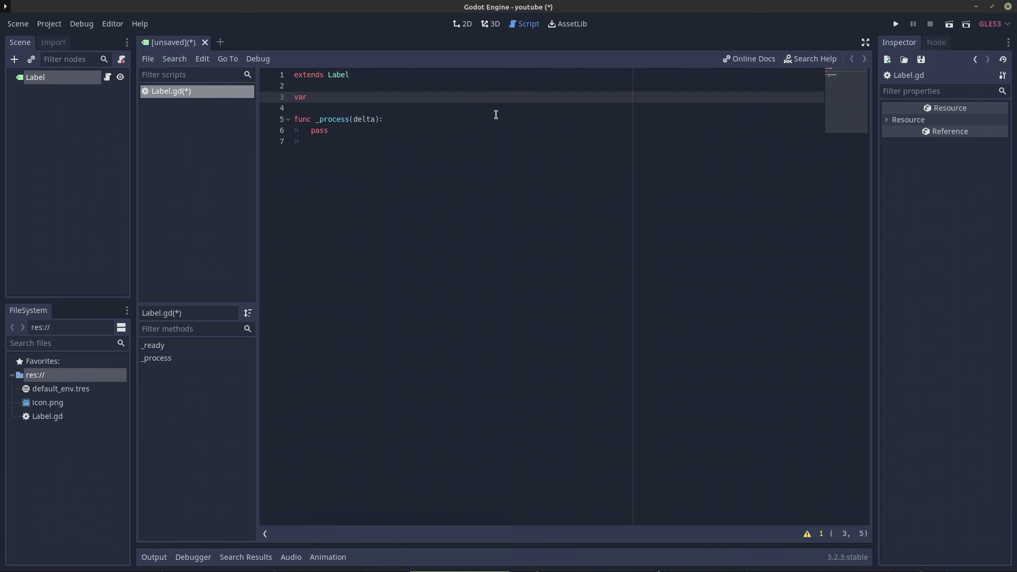
Declare var accum = 0 above the _process function.
type("accum")
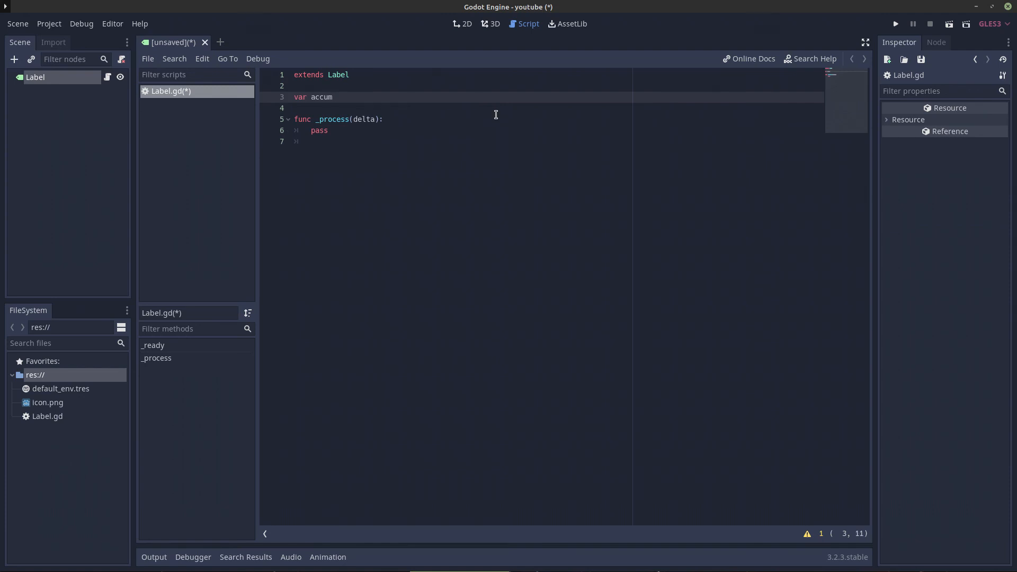
type("= 0")
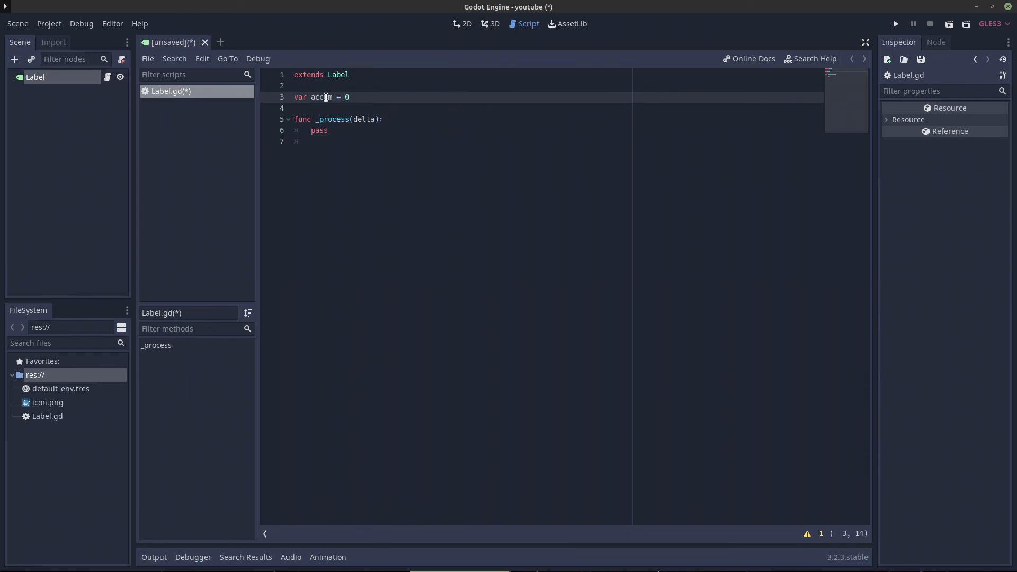
left_click(295, 107)
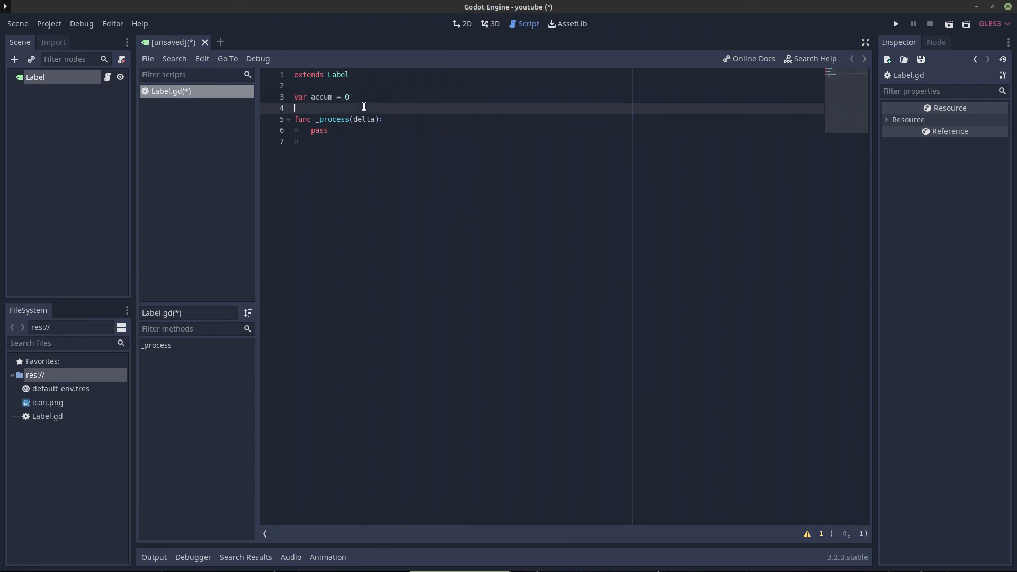
left_click(349, 97)
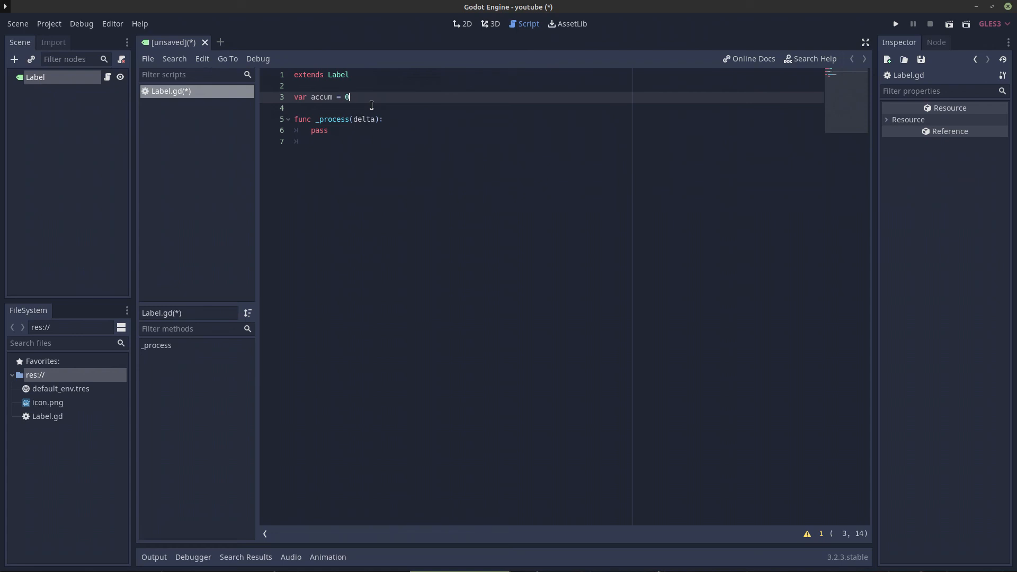
Write a temporary example equation x + 2 = 6 at the script's end.
key("enter")
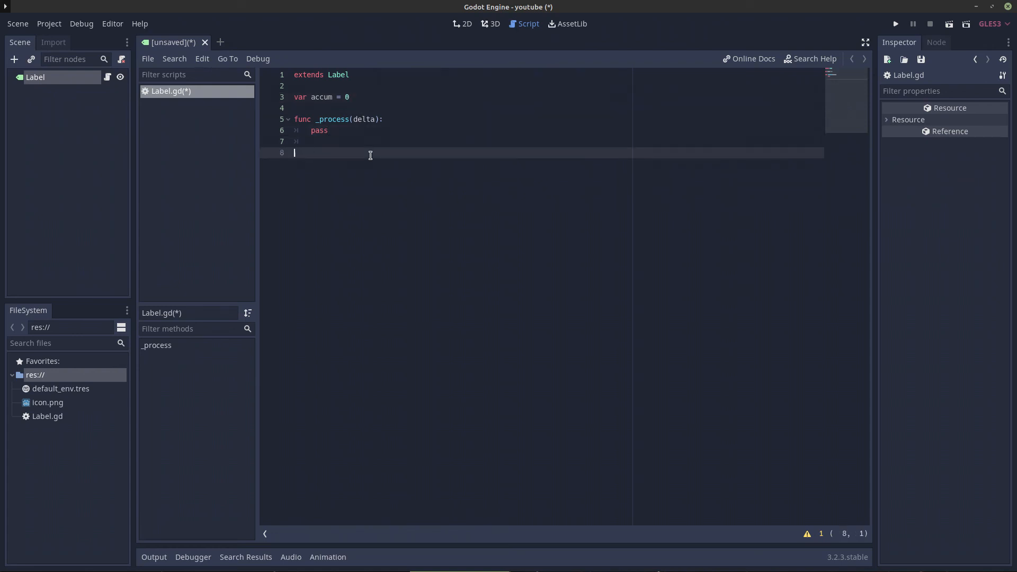
type("x + 2 =")
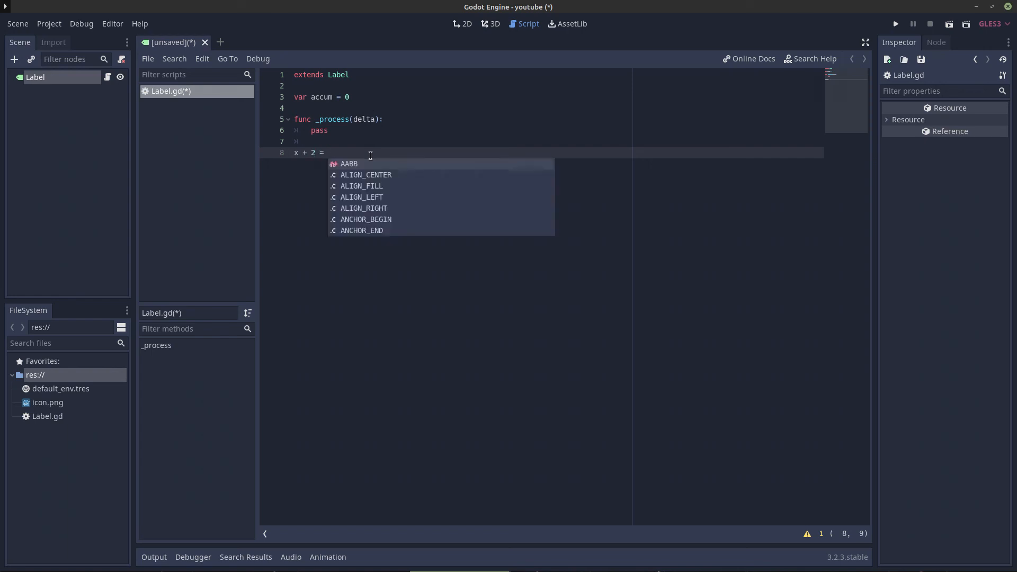
type("6")
left_click(542, 141)
type("x = 4")
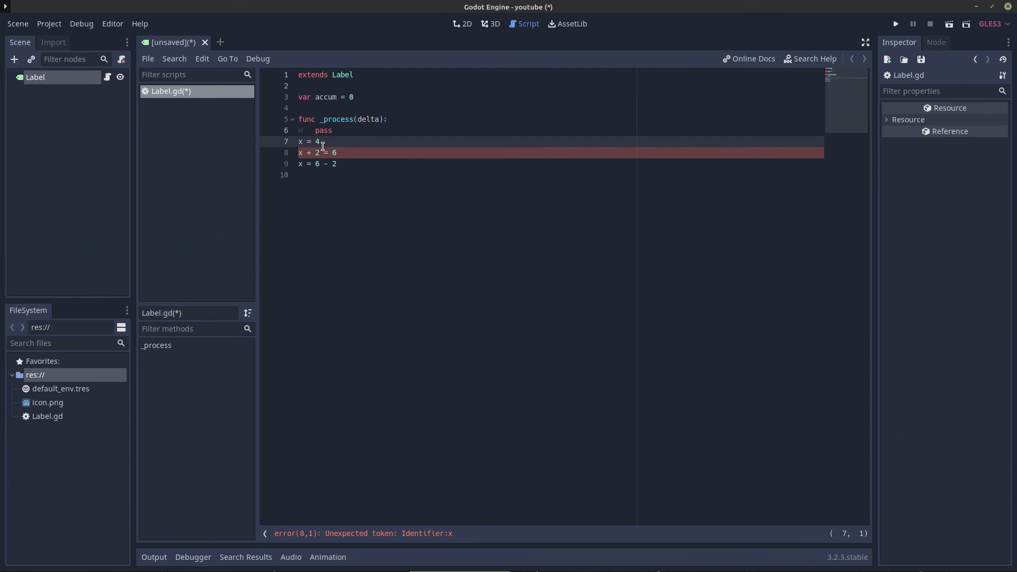
left_click(316, 141)
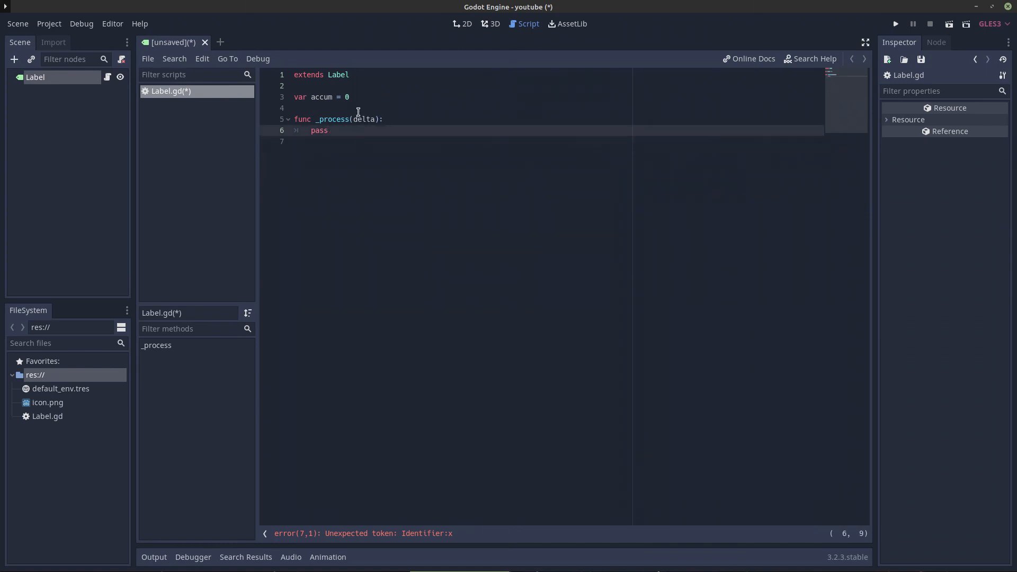
Replace pass in _process with accum += delta.
double_click(320, 97)
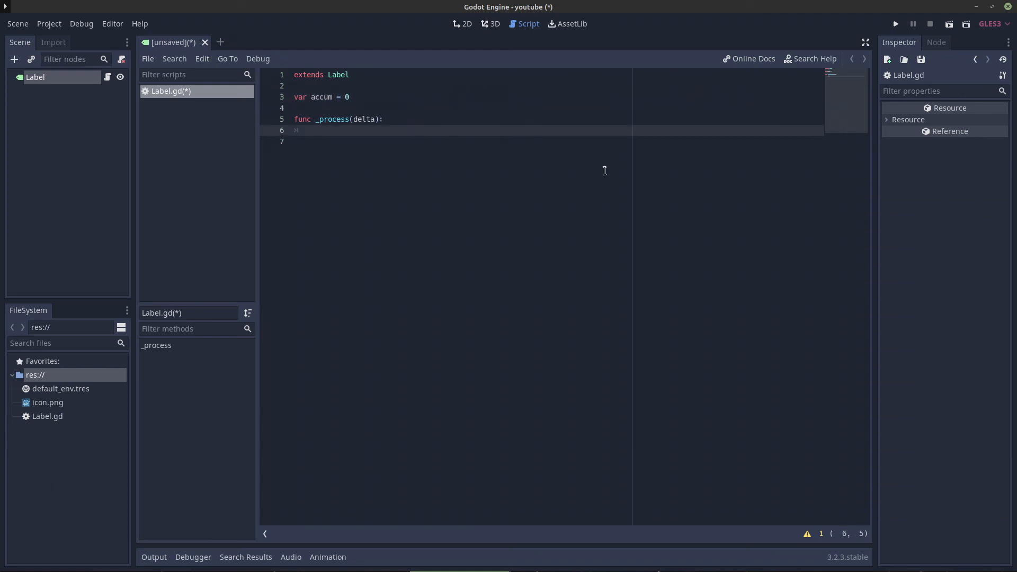
type("a")
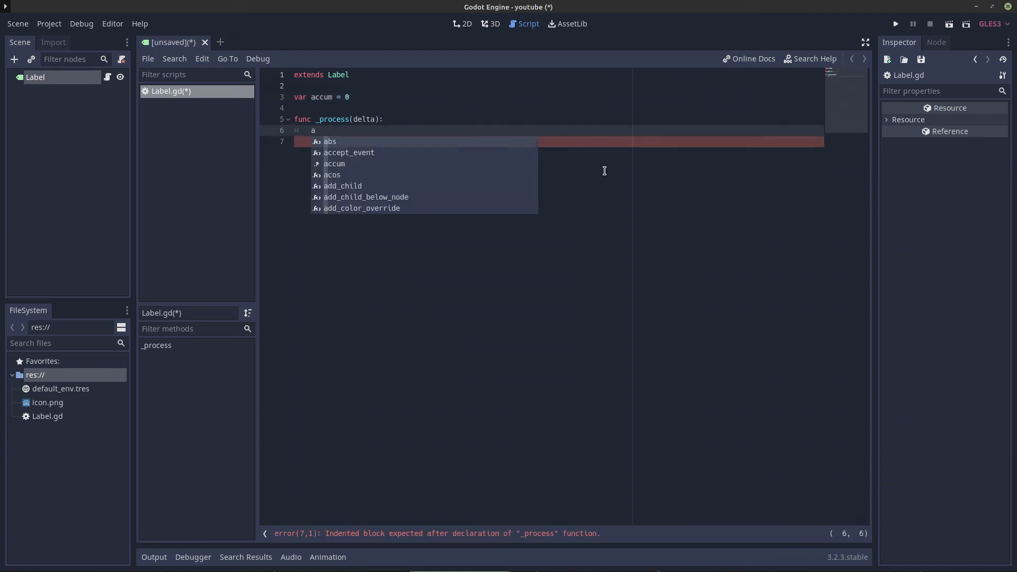
type("ccum +=")
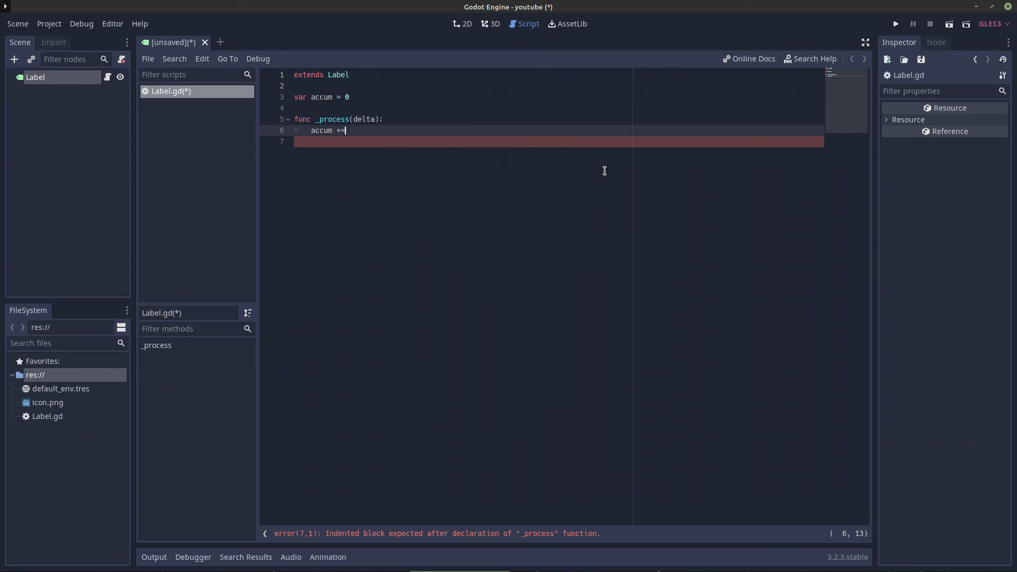
type("delta")
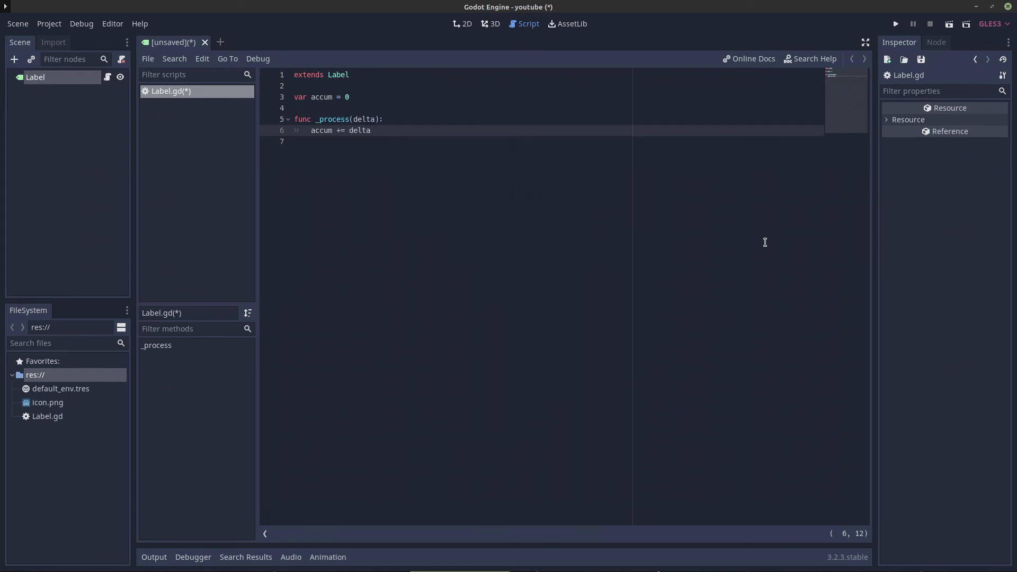
Briefly rewrite it in the expanded form accum = accum + delta.
key("BackSpace")
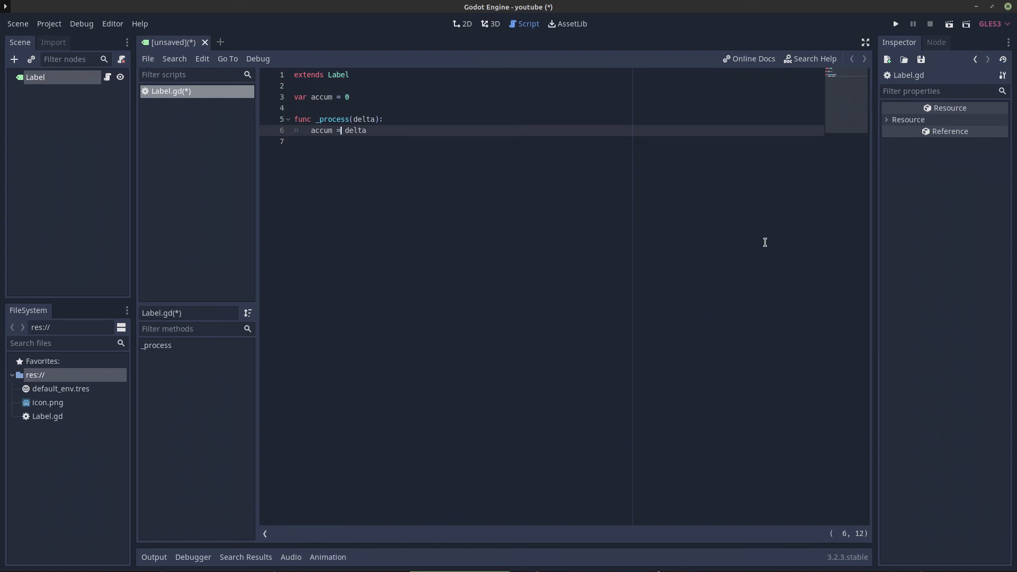
type("accum |")
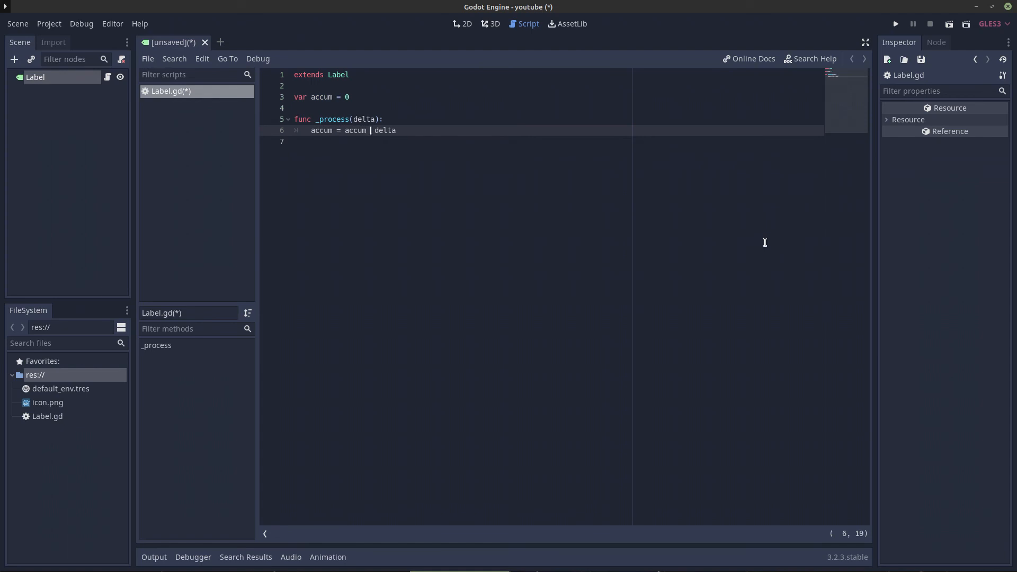
type("+")
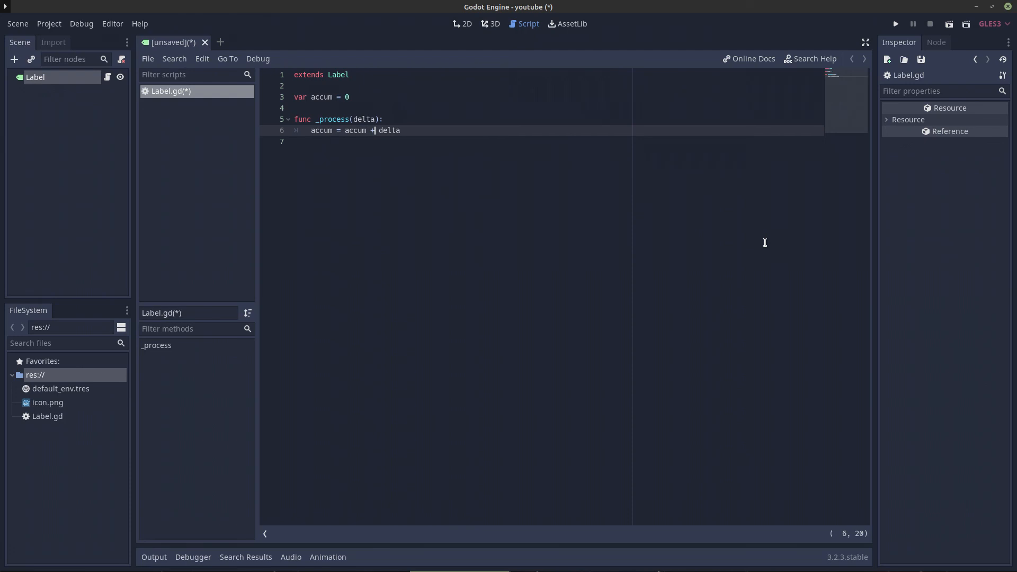
mouse_move(374, 130)
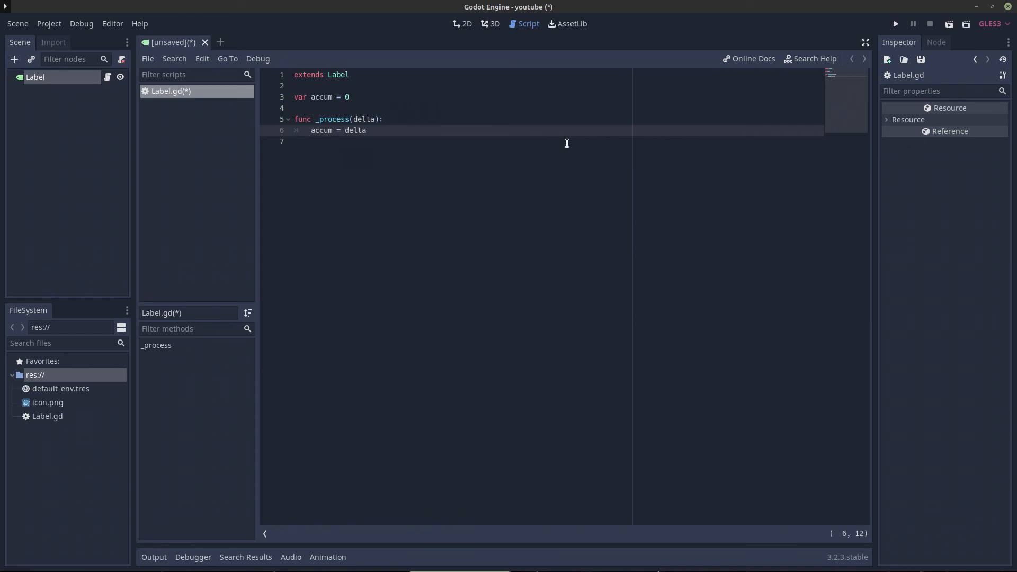
type("+")
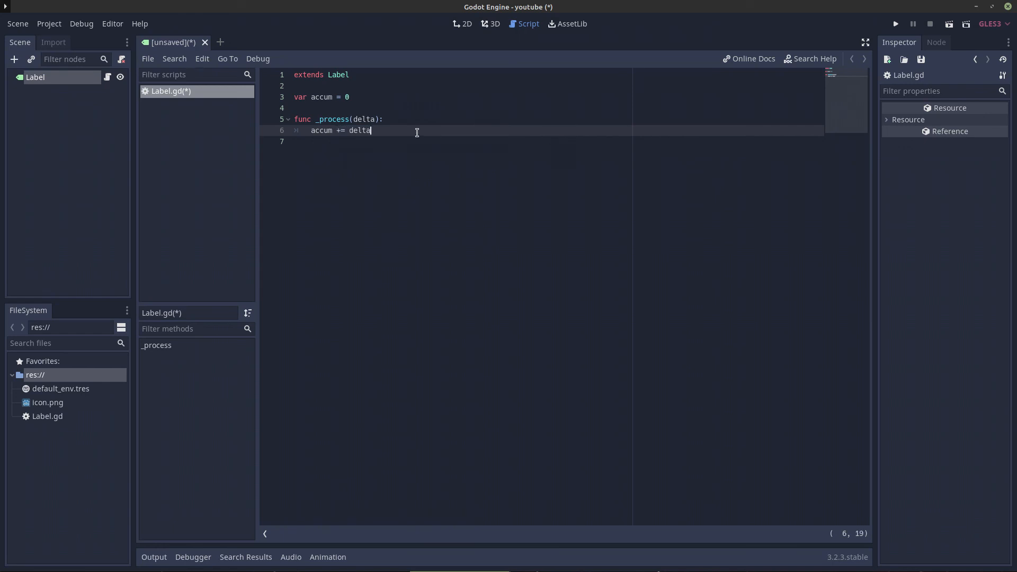
Add text = str(accum) inside _process and save the scene as Label.tscn with Ctrl+S.
key("Return")
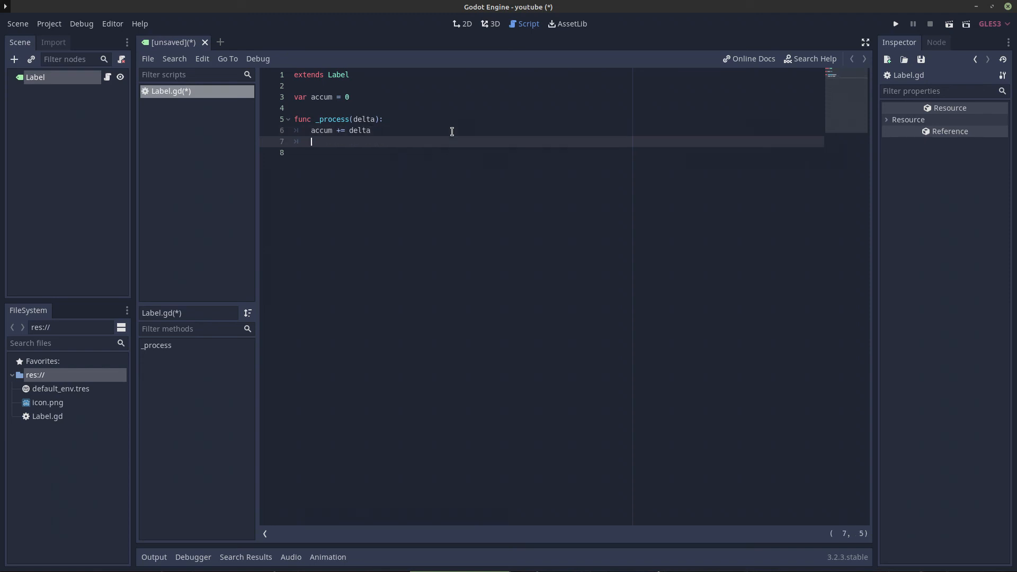
type("text")
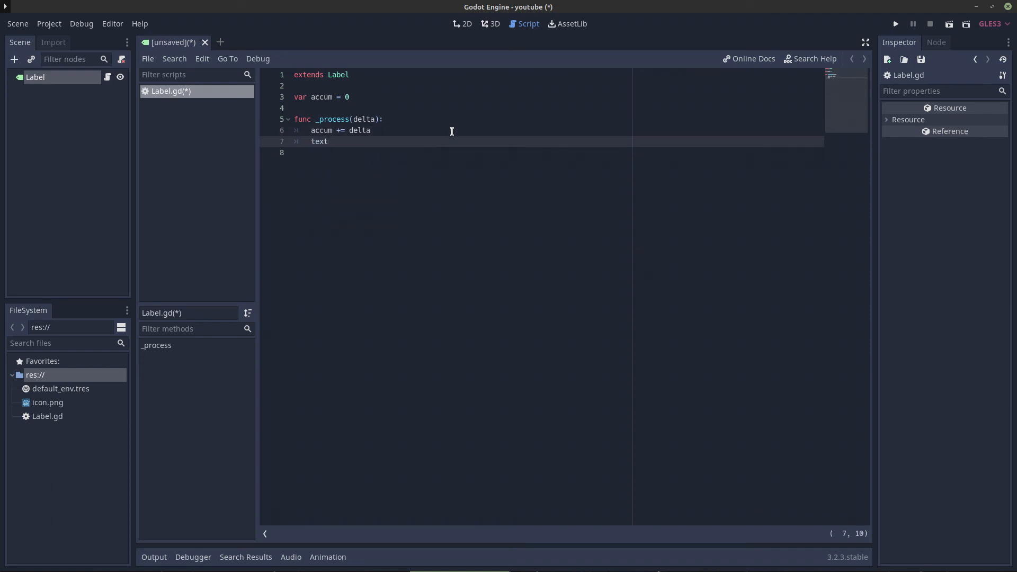
type("= str")
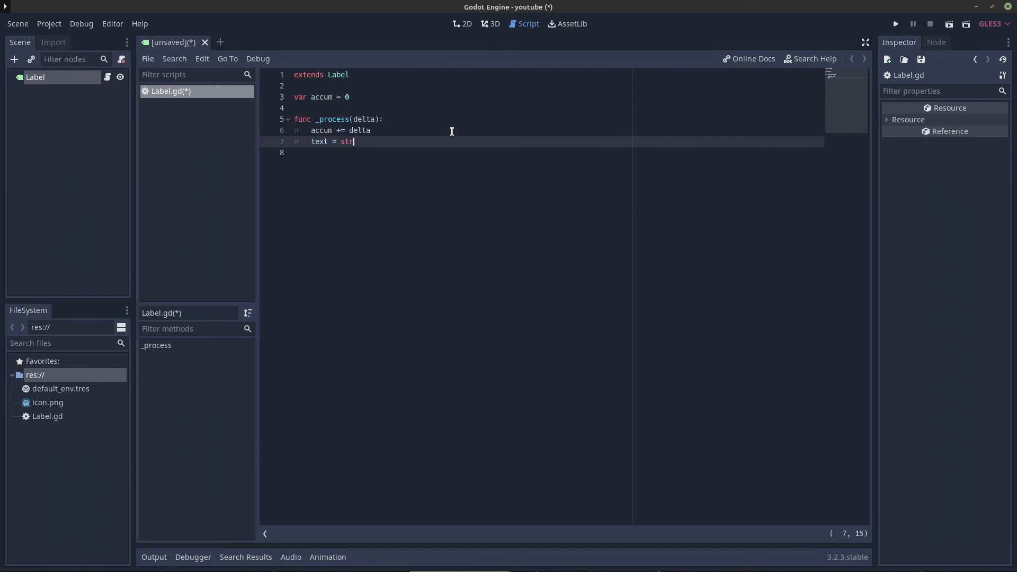
type("(accum")
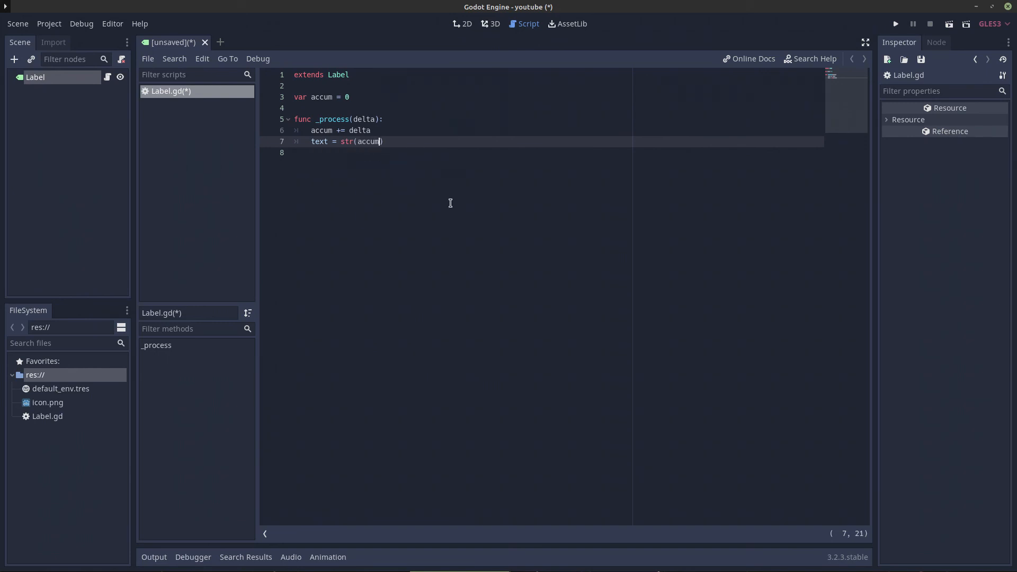
key("ctrl+s")
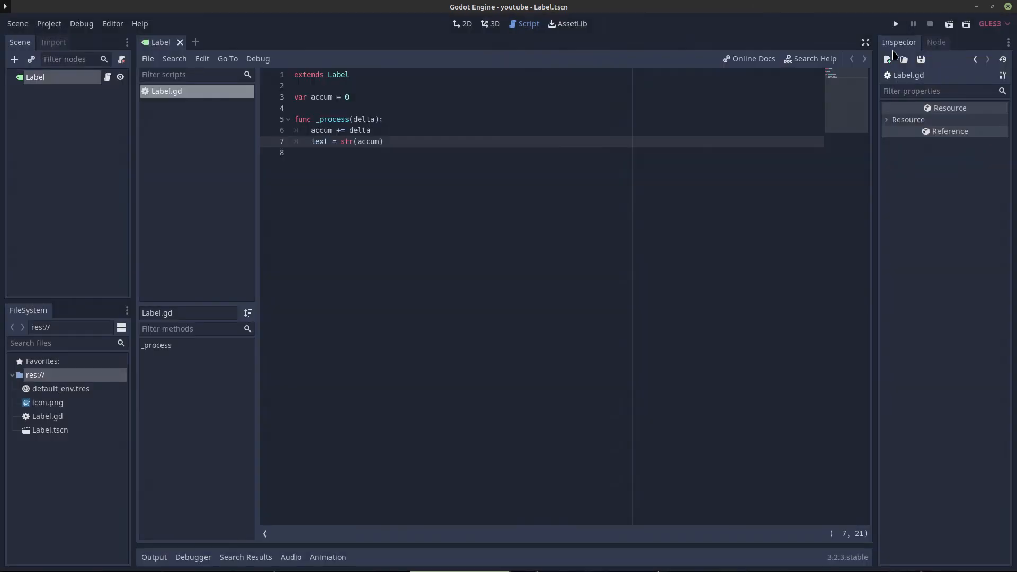
Run the Label scene, watch the elapsed-time number climb, then close the game window.
left_click(895, 23)
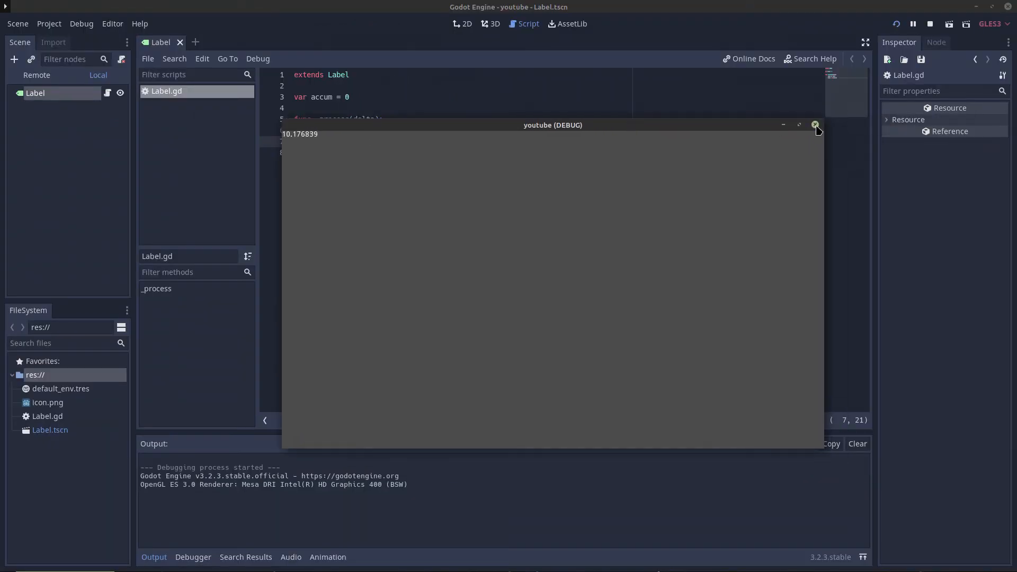
left_click(816, 125)
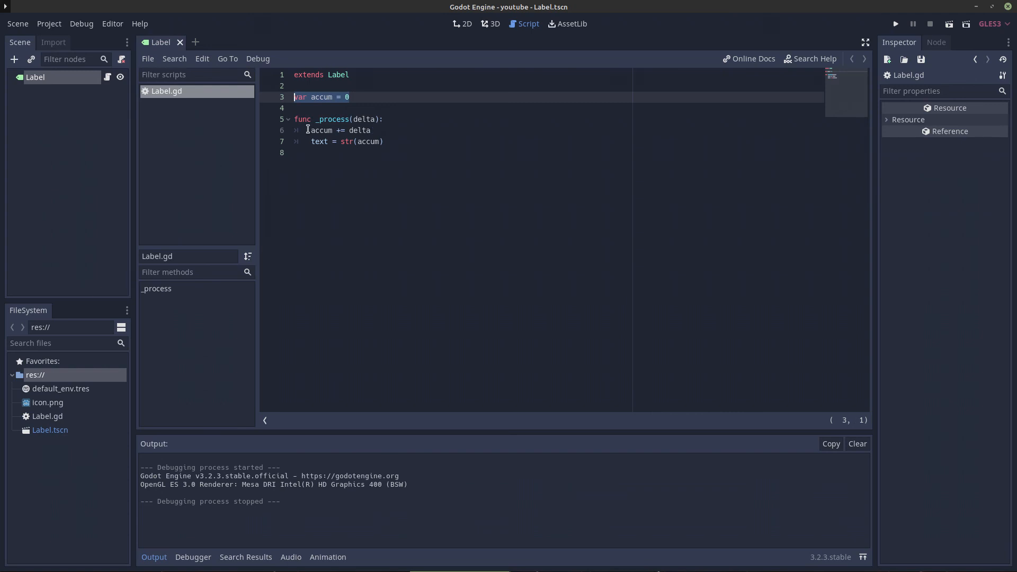
Review the _process script lines, then show the Label node in the 2D scene view.
left_click(385, 119)
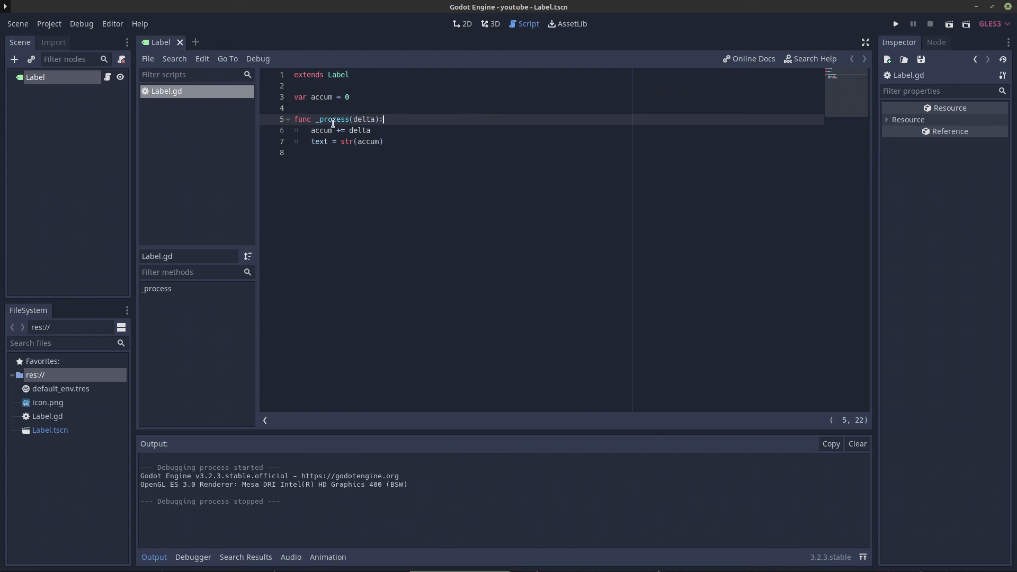
mouse_move(358, 113)
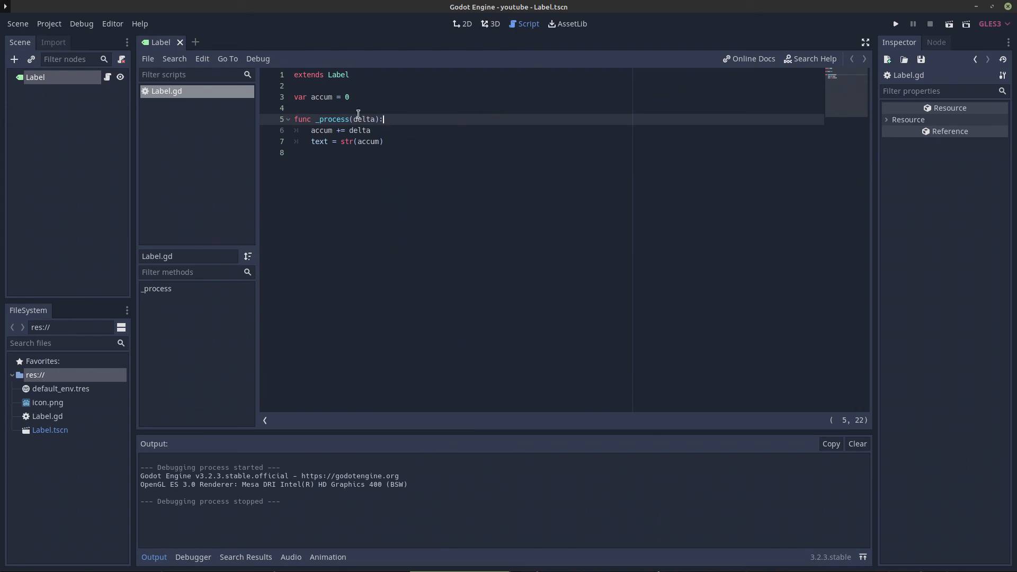
left_click(296, 108)
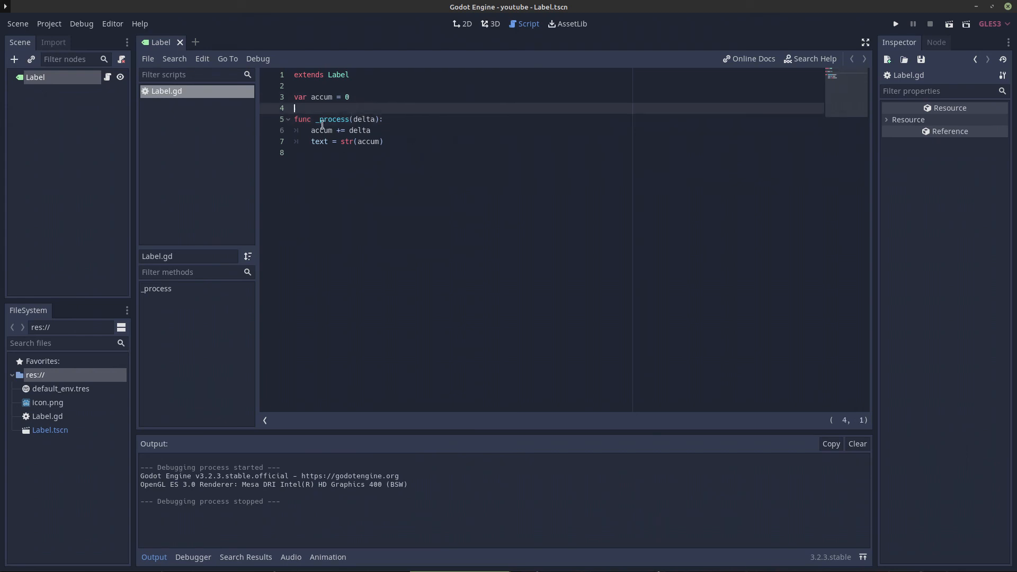
mouse_move(323, 150)
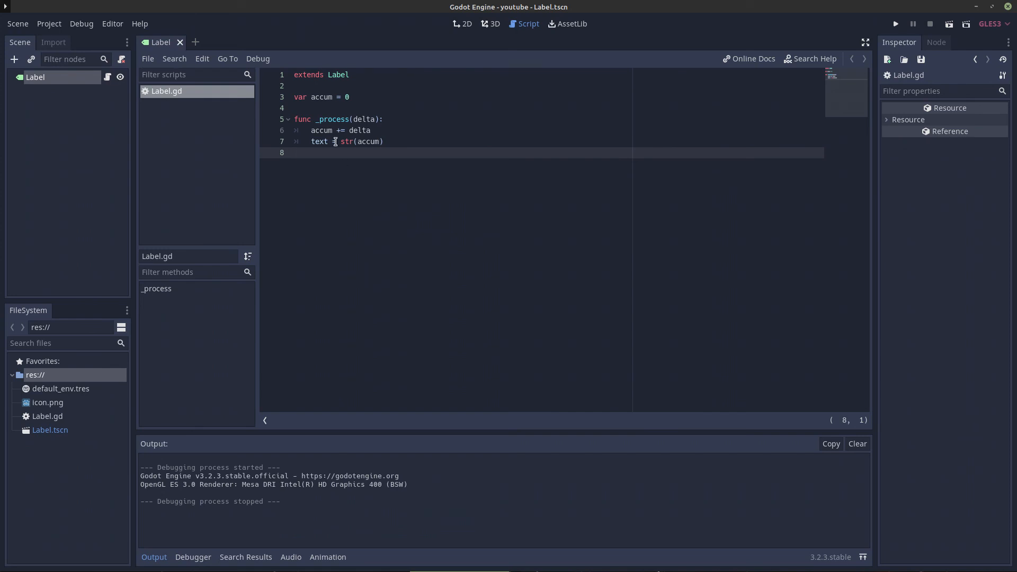
double_click(318, 141)
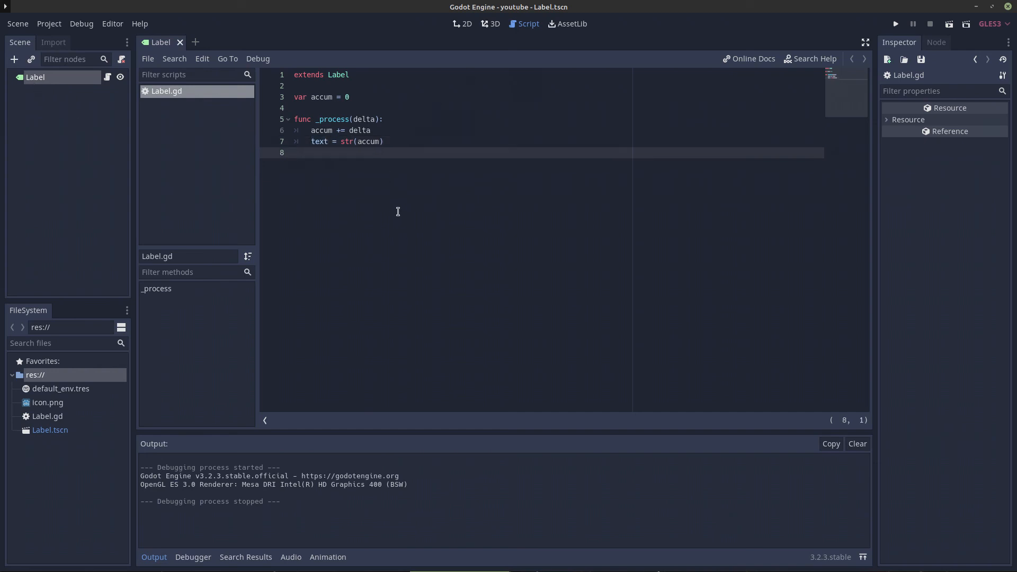
mouse_move(265, 118)
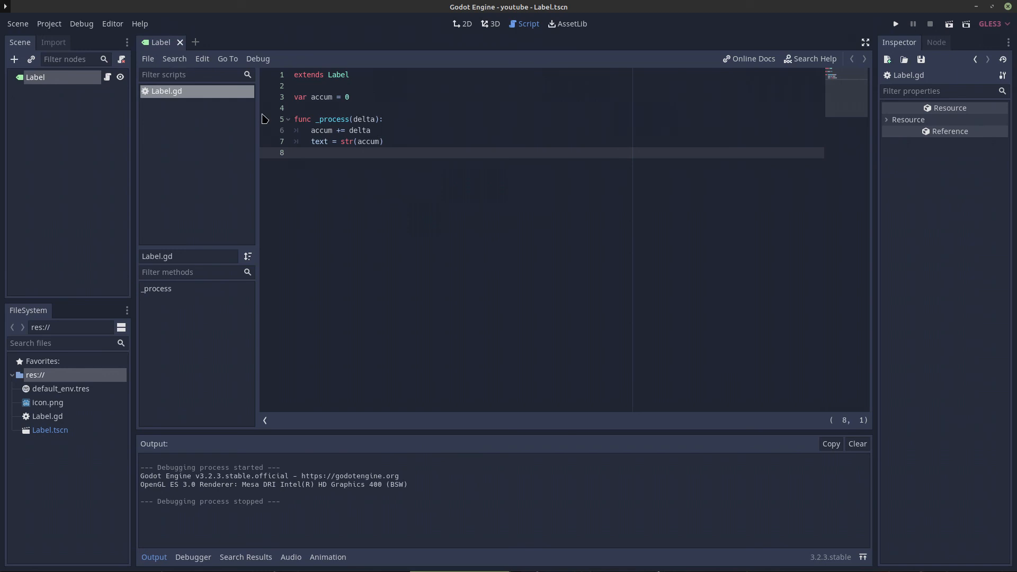
left_click(461, 25)
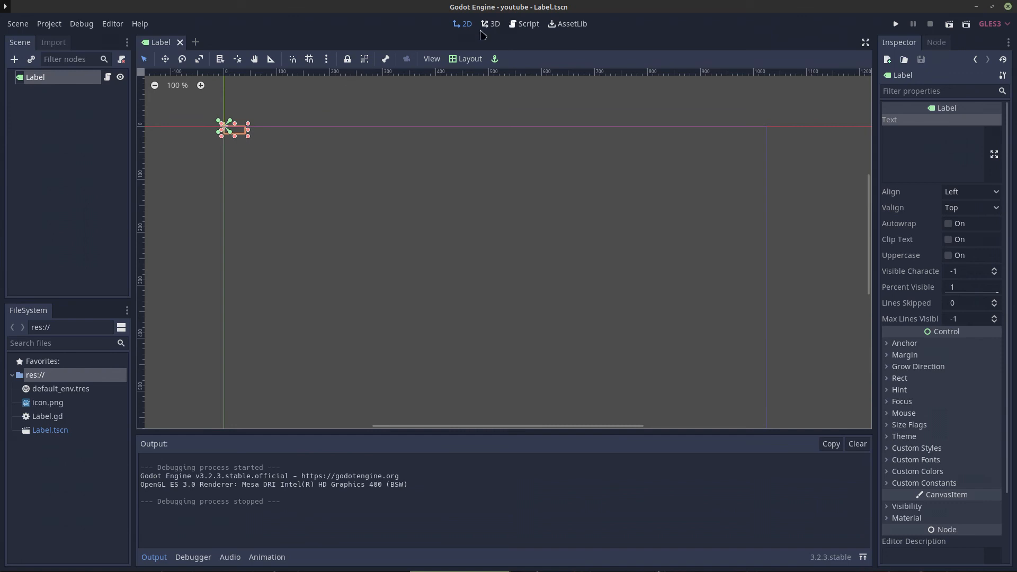
Return to the script editor with Label.gd shown.
left_click(527, 23)
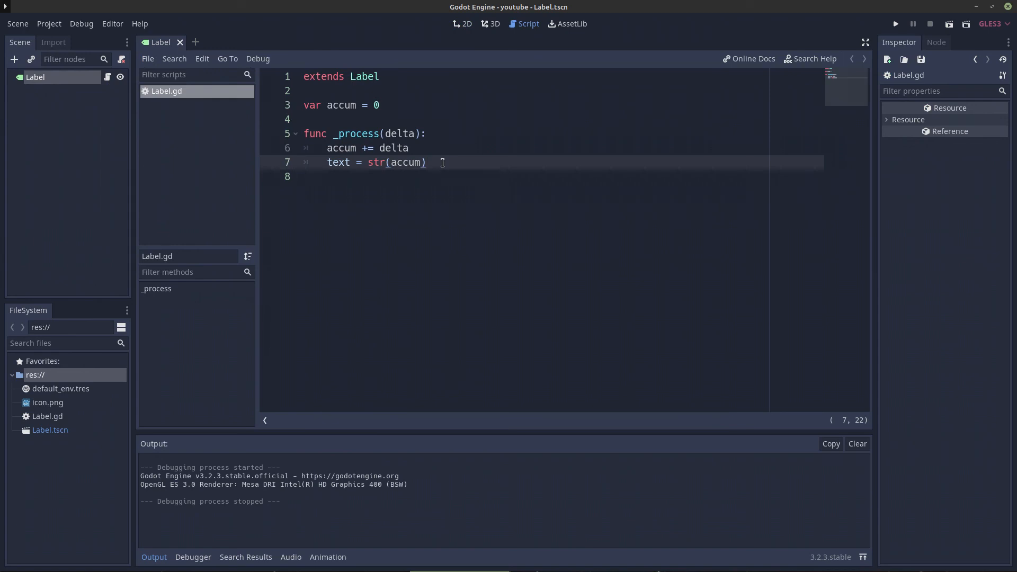
mouse_move(380, 115)
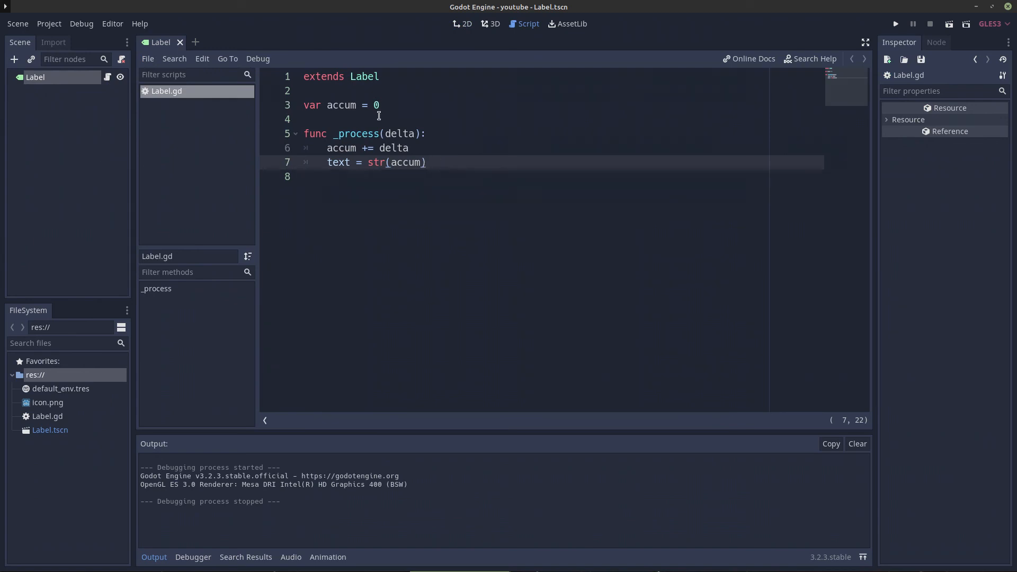
left_click(305, 120)
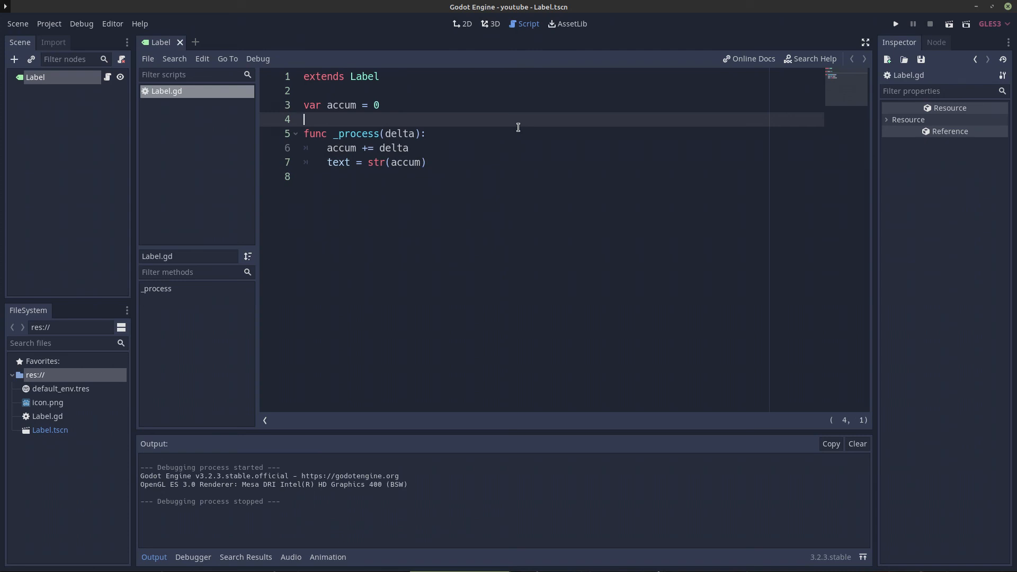
mouse_move(437, 147)
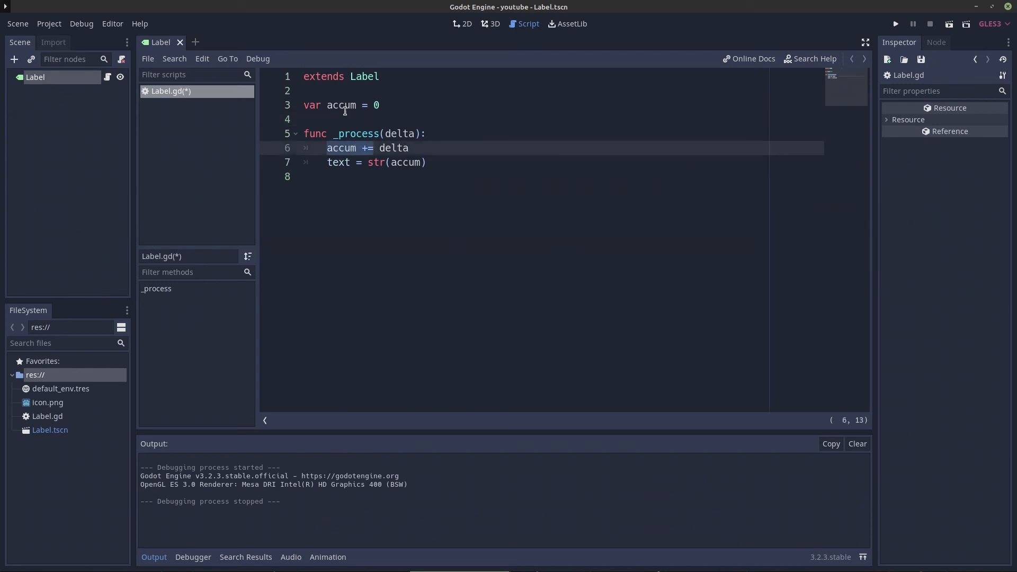
left_click(377, 104)
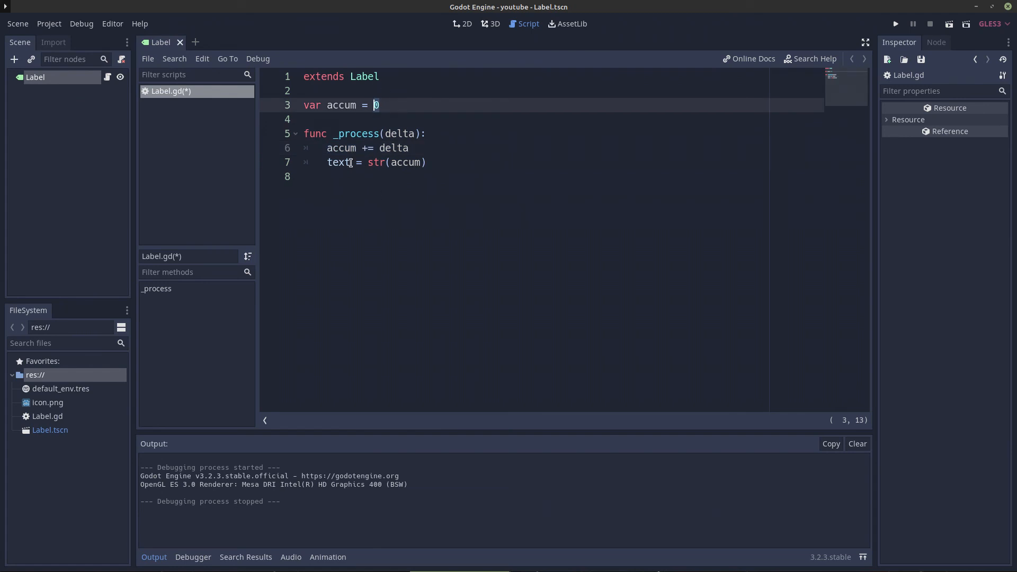
left_click(305, 177)
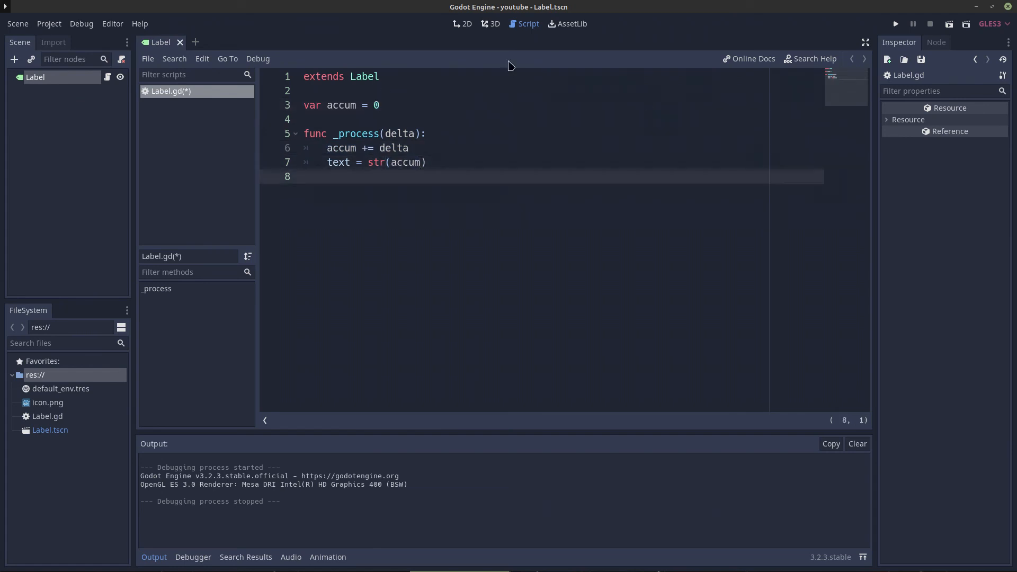
left_click(896, 24)
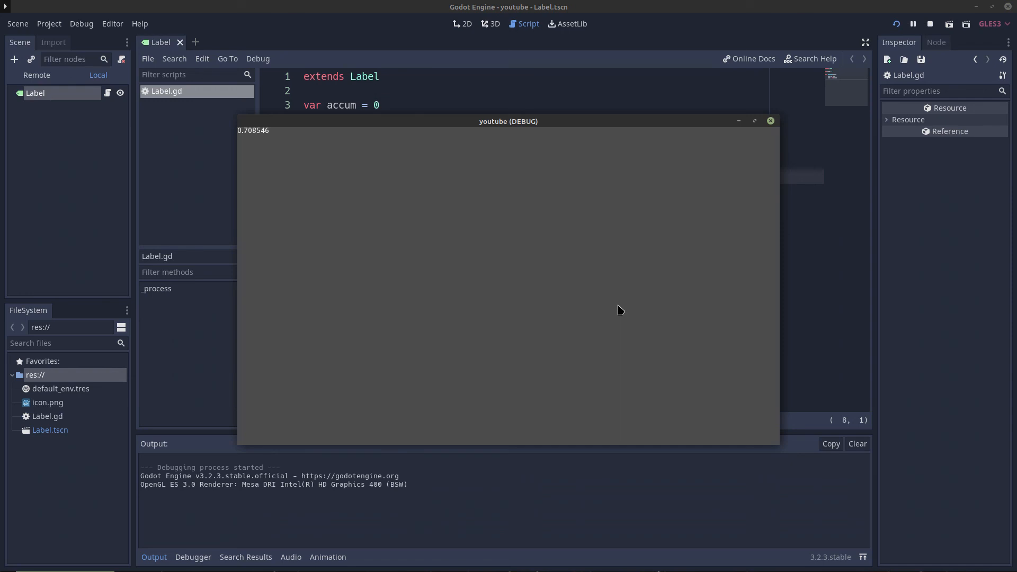
mouse_move(262, 127)
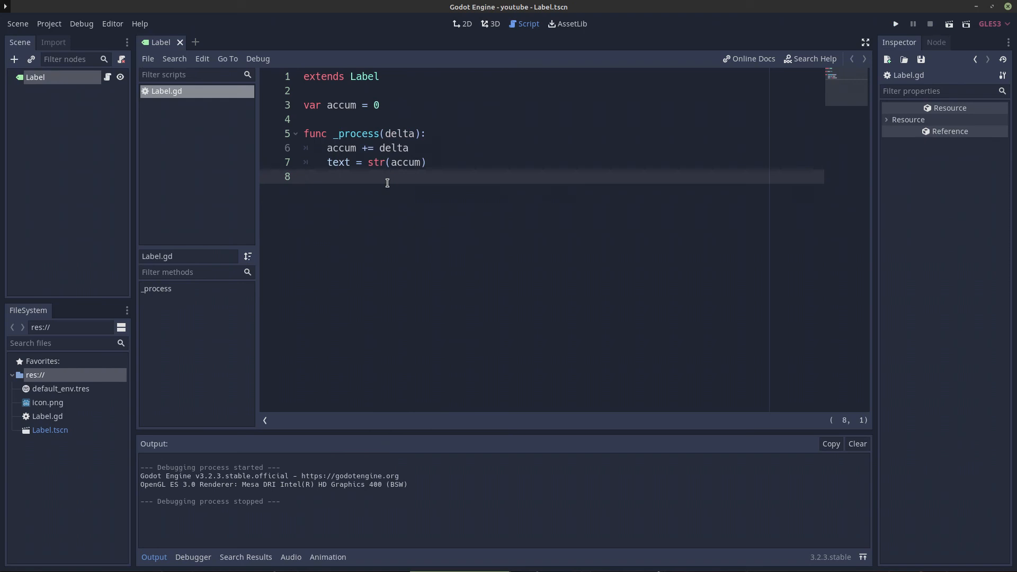
mouse_move(402, 159)
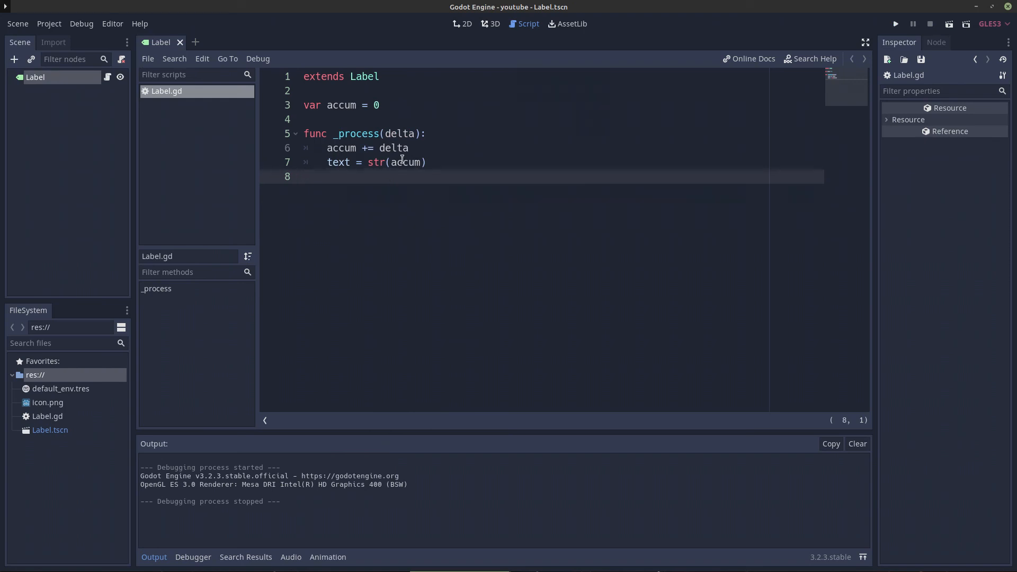